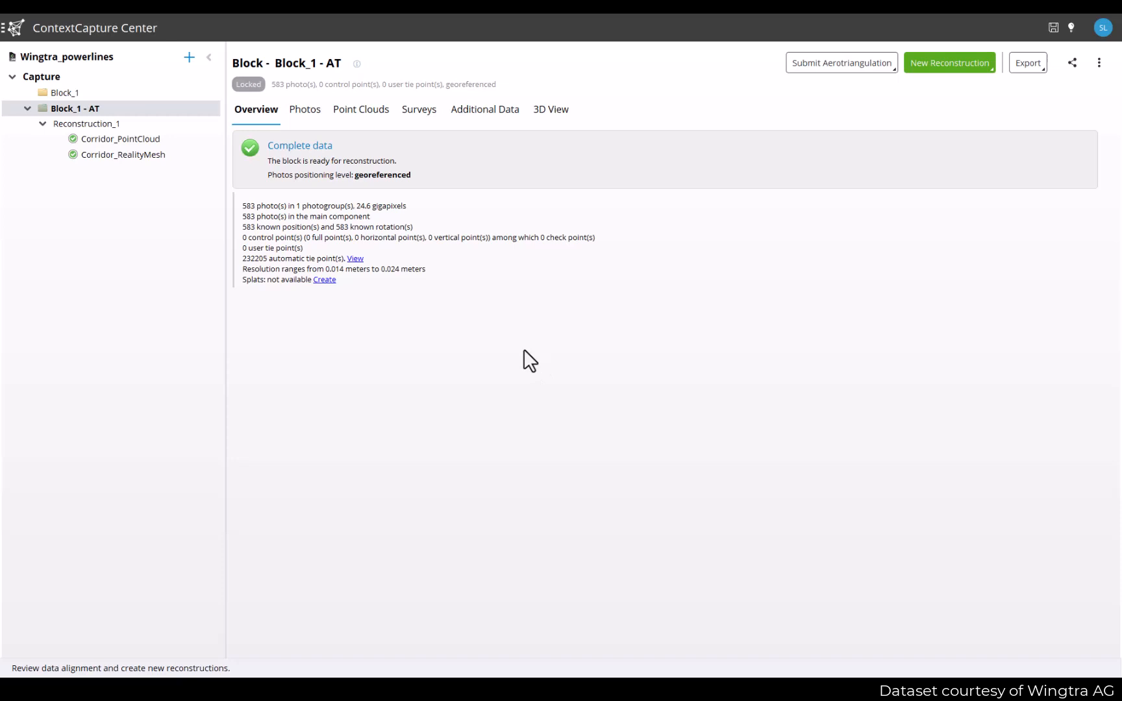
mouse_move(116, 118)
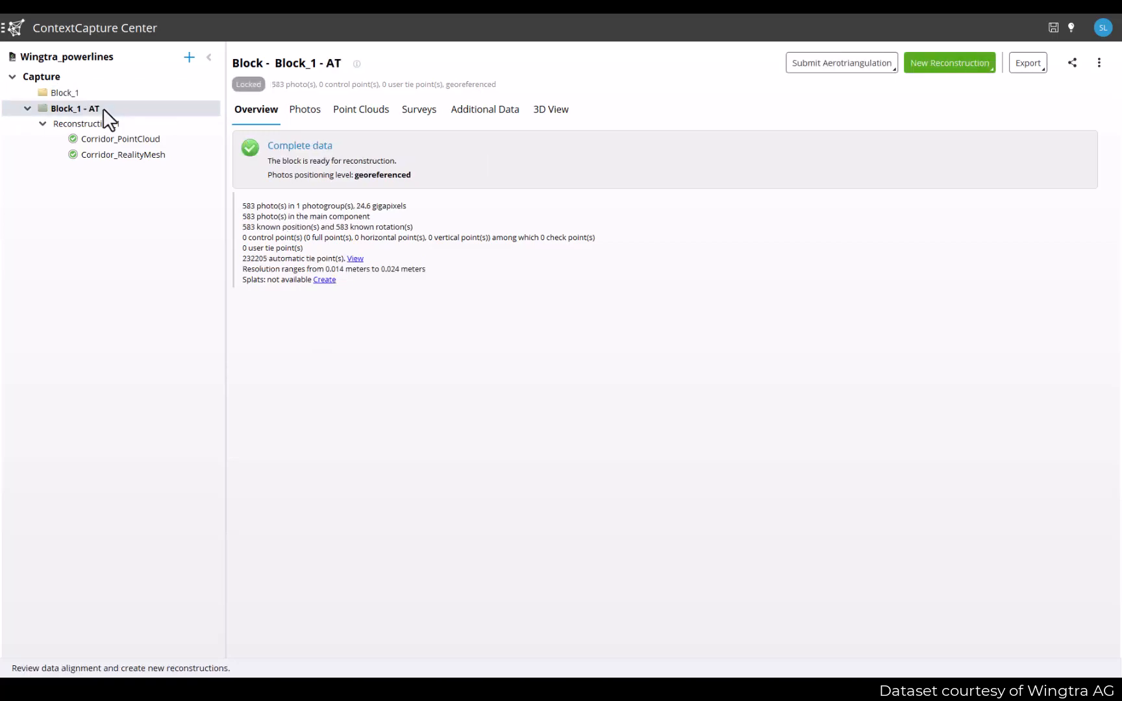
- Show Block_1 - AT in 3D, then open the Reconstruction_1 overview
click(549, 109)
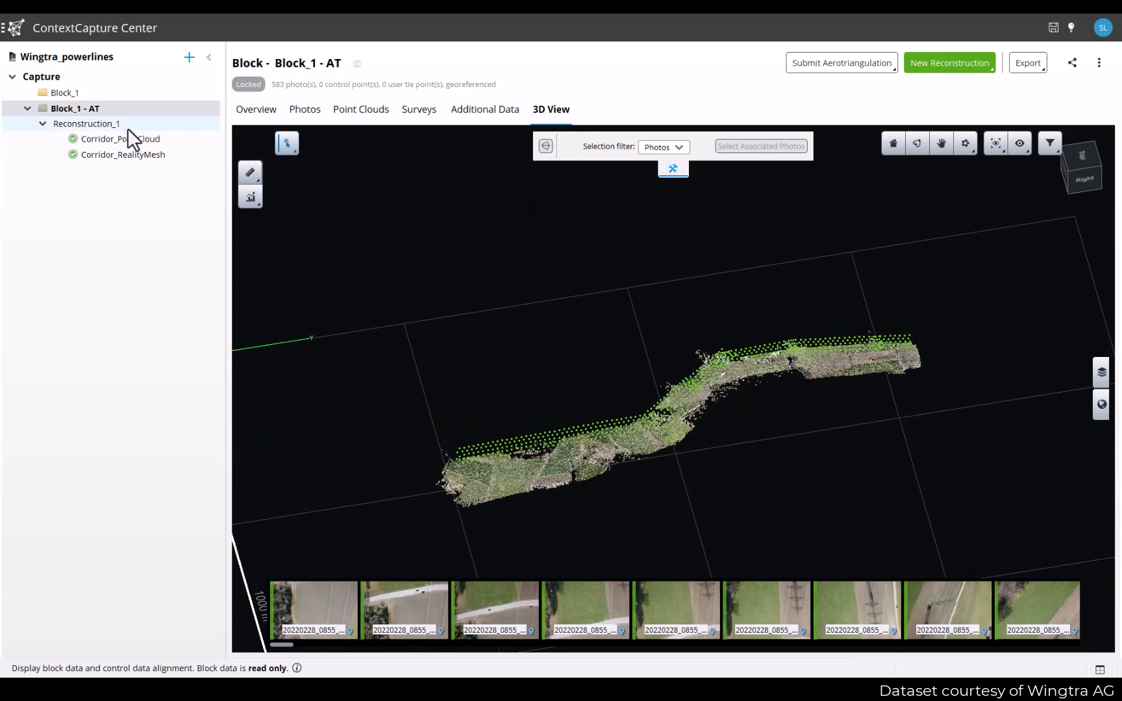
click(87, 124)
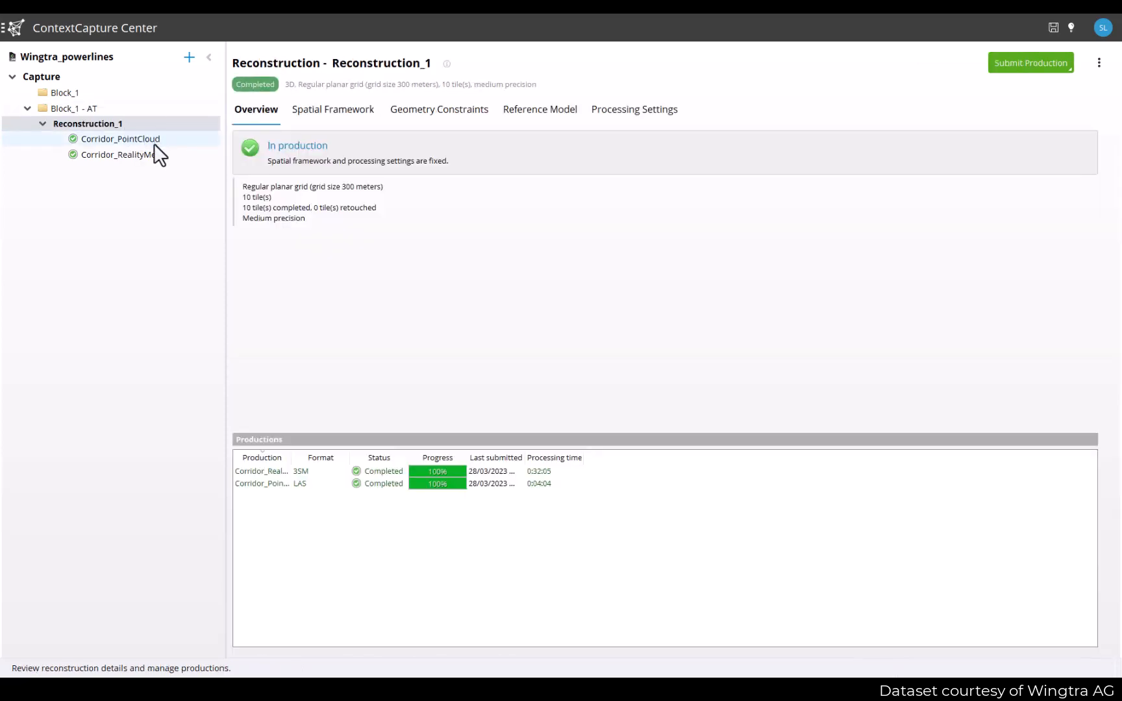
- Show Corridor_RealityMesh's 3D result, then rotate and zoom into the corridor mesh
click(124, 154)
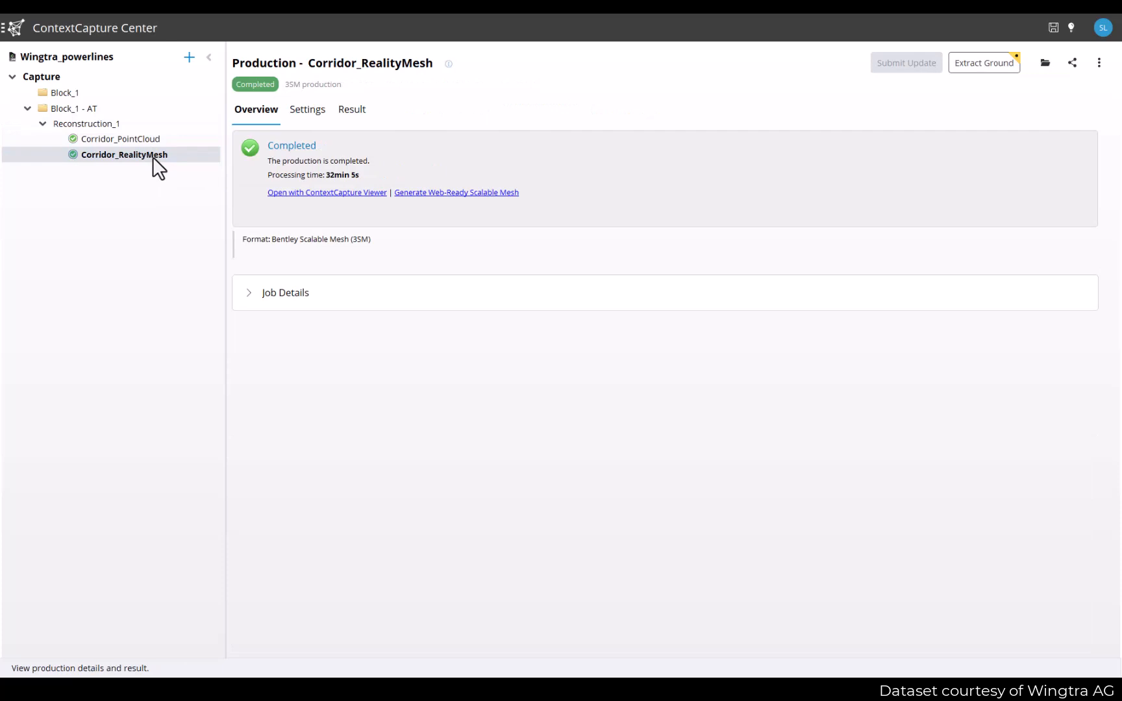
click(351, 110)
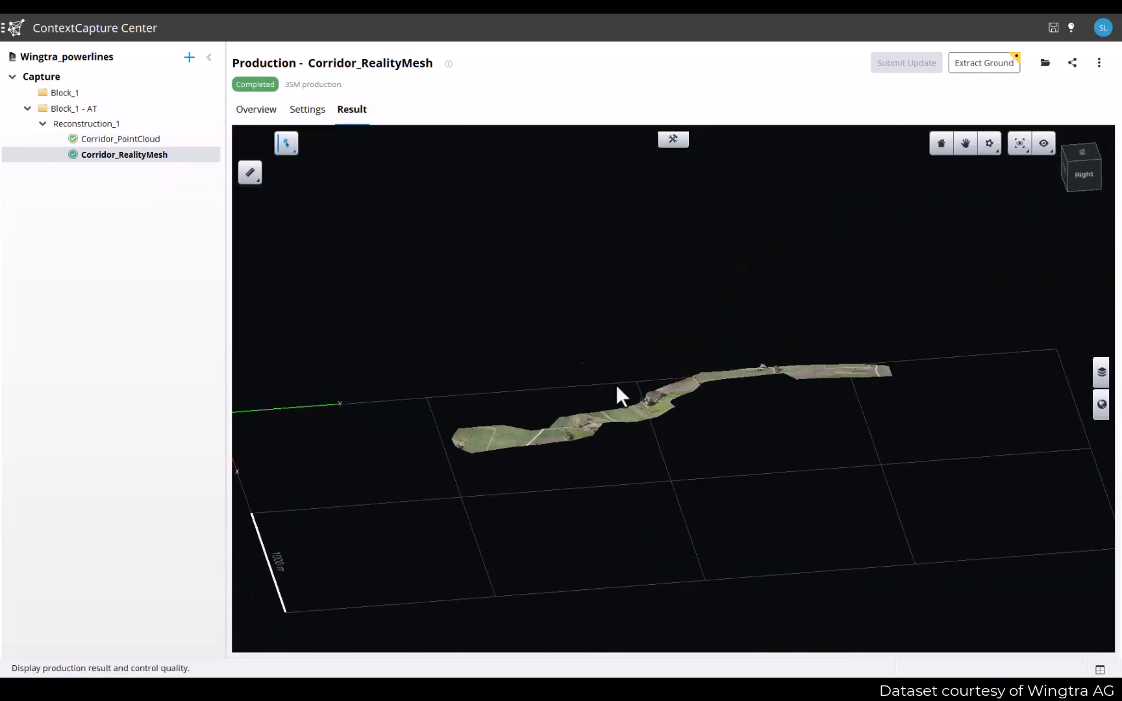
drag(618, 397, 837, 365)
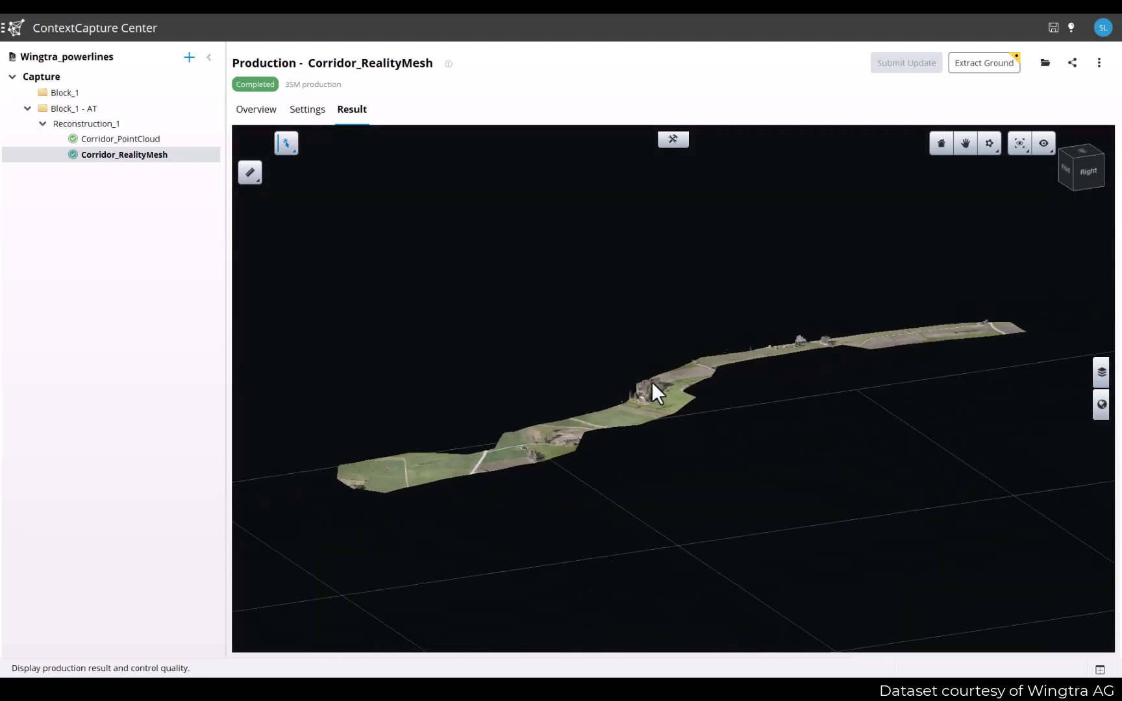
drag(658, 394, 645, 380)
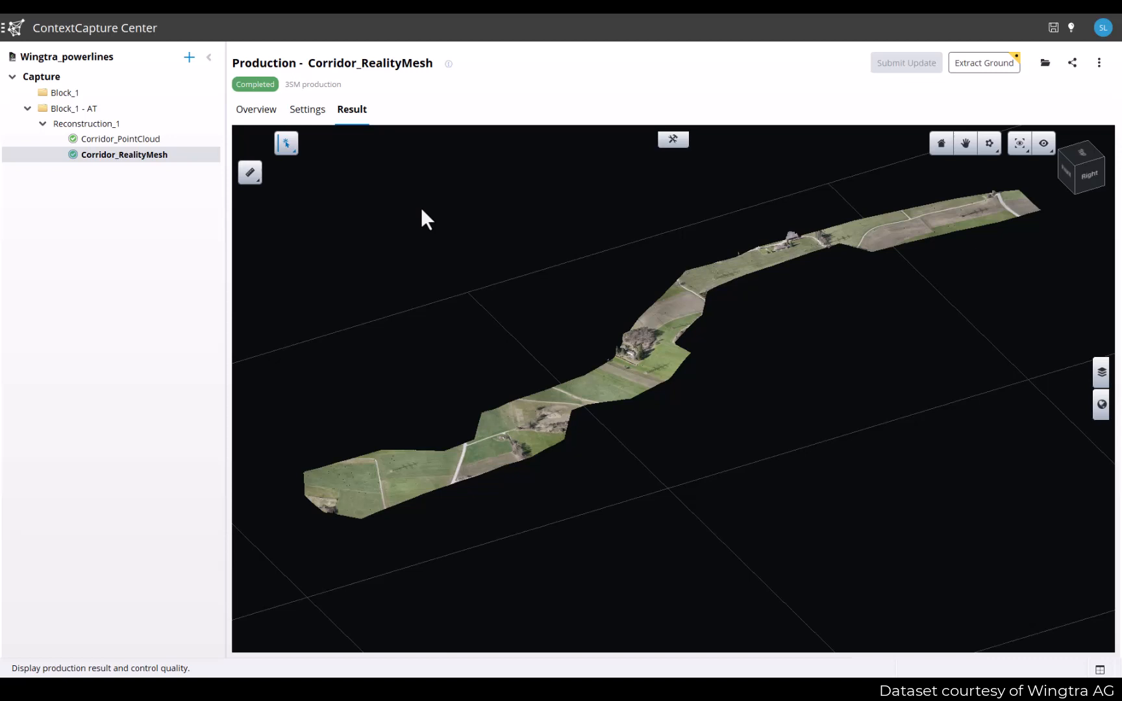
mouse_move(205, 180)
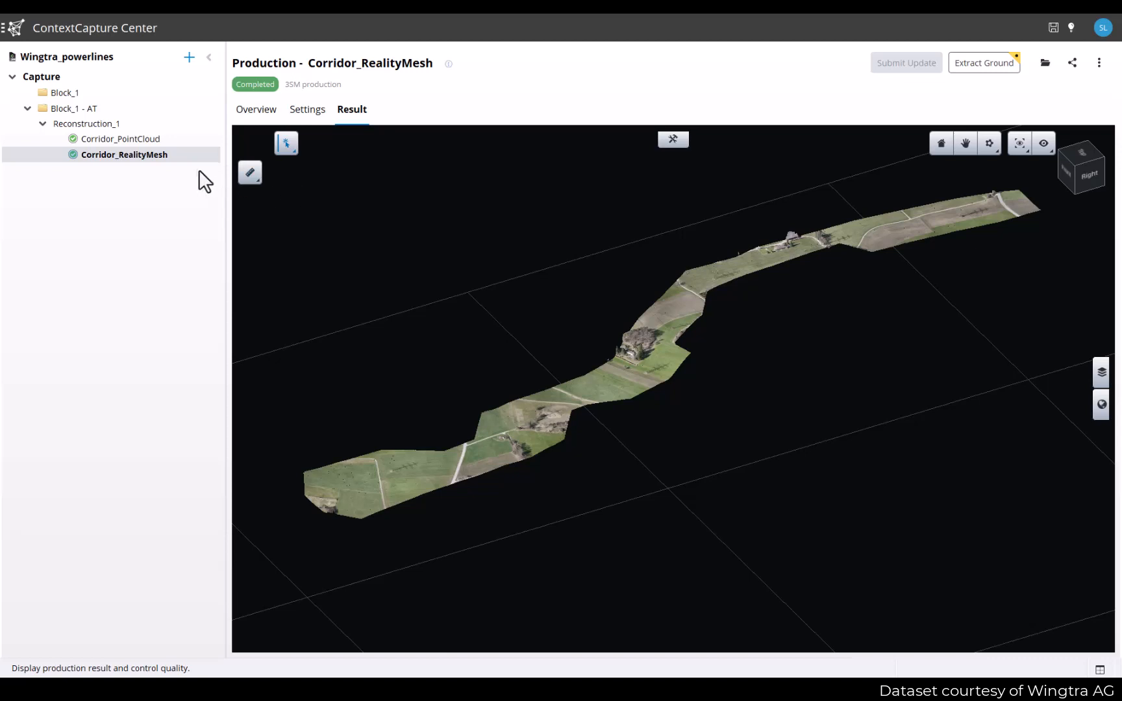
mouse_move(246, 171)
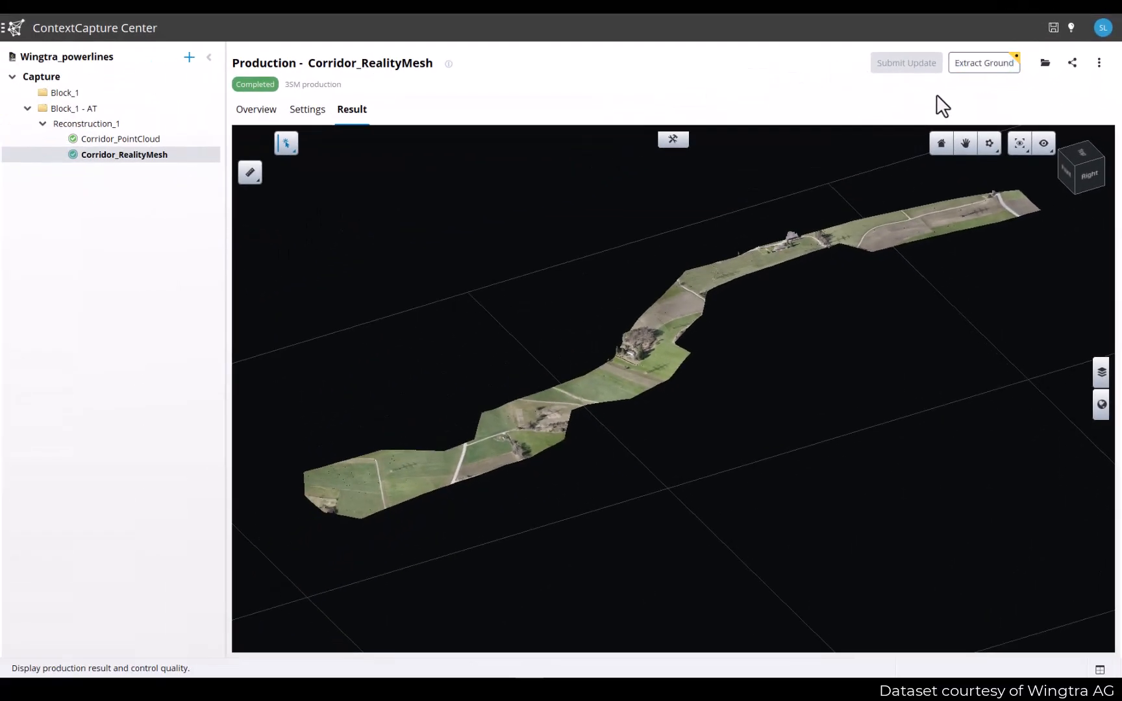
mouse_move(174, 175)
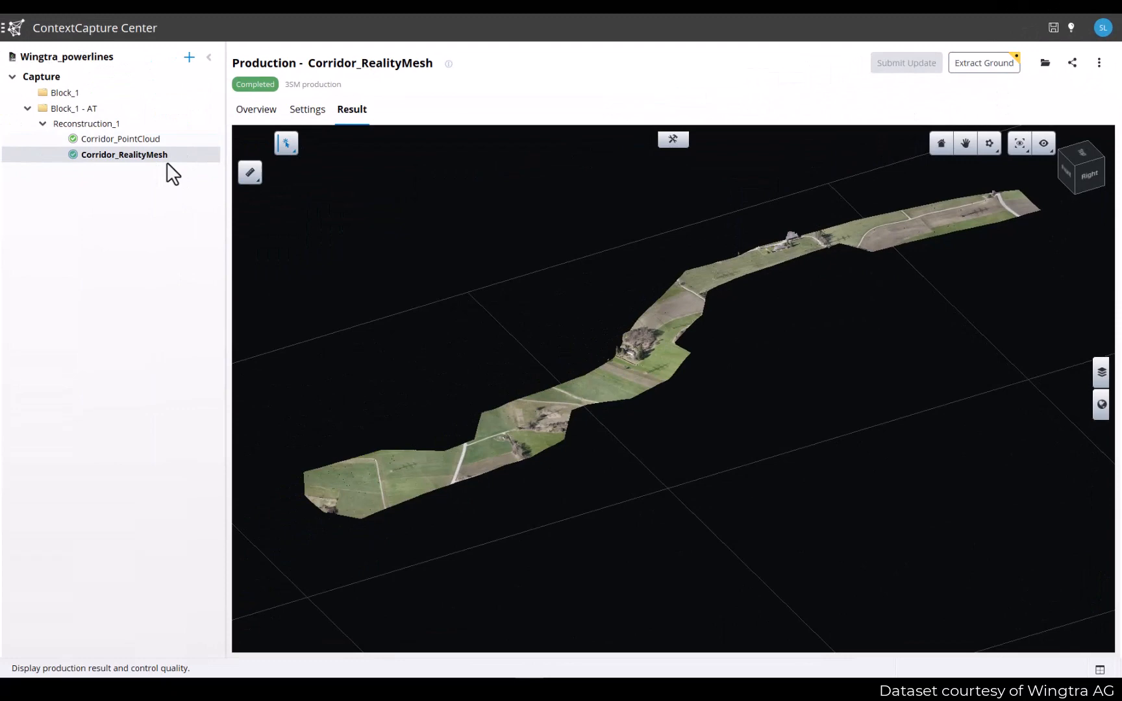
click(123, 139)
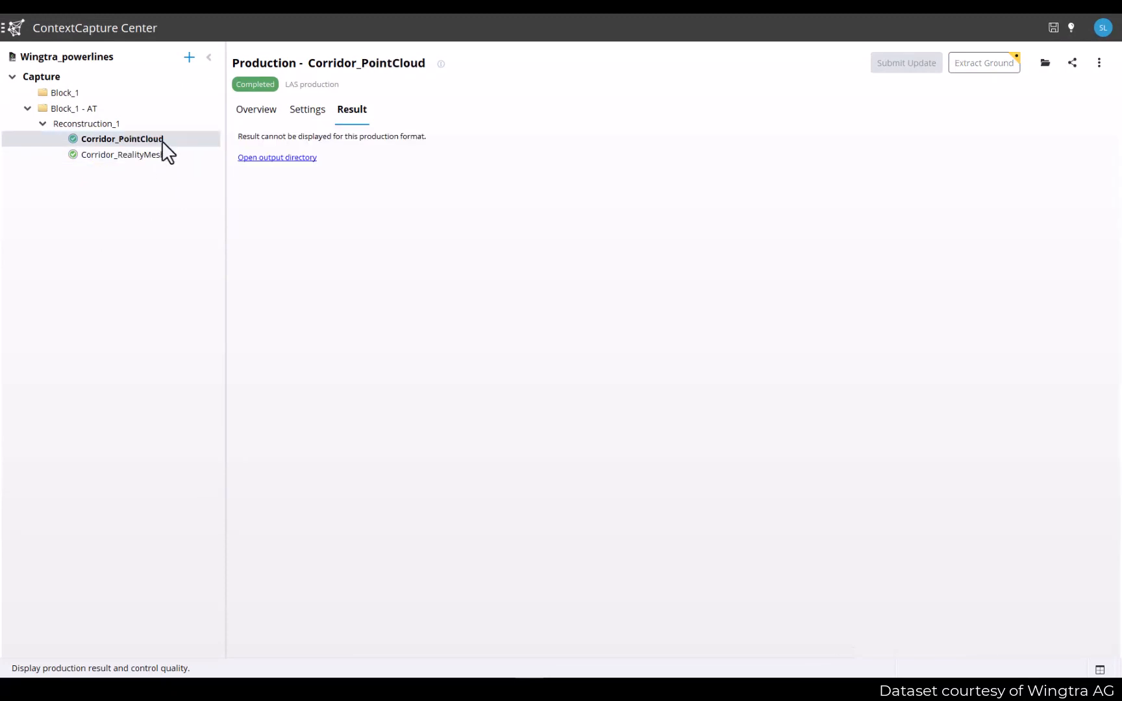
mouse_move(986, 77)
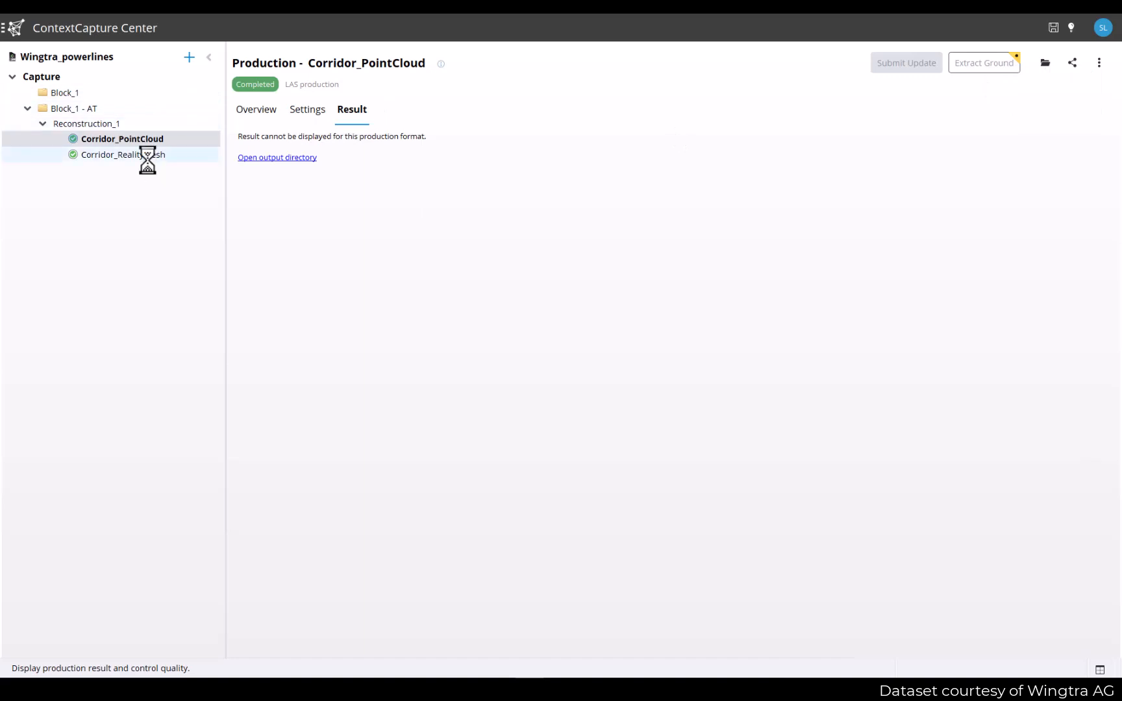
click(123, 154)
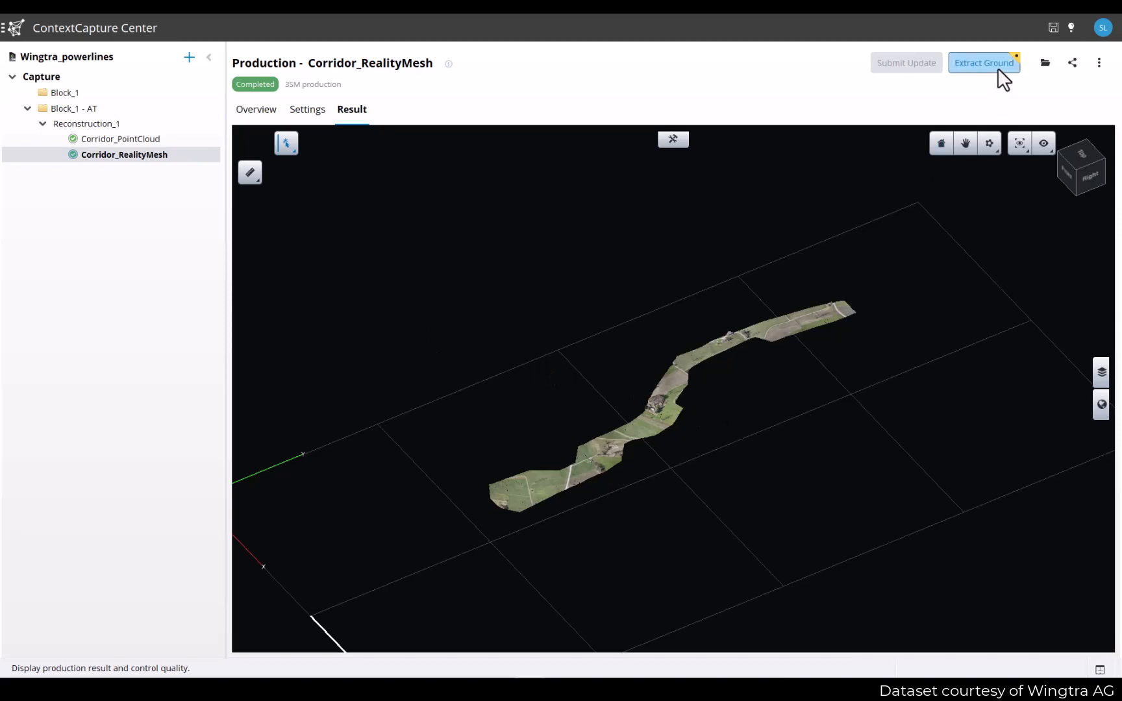
- Open Extract Ground on the corridor mesh, keeping Ground detector 1 (default)
click(983, 62)
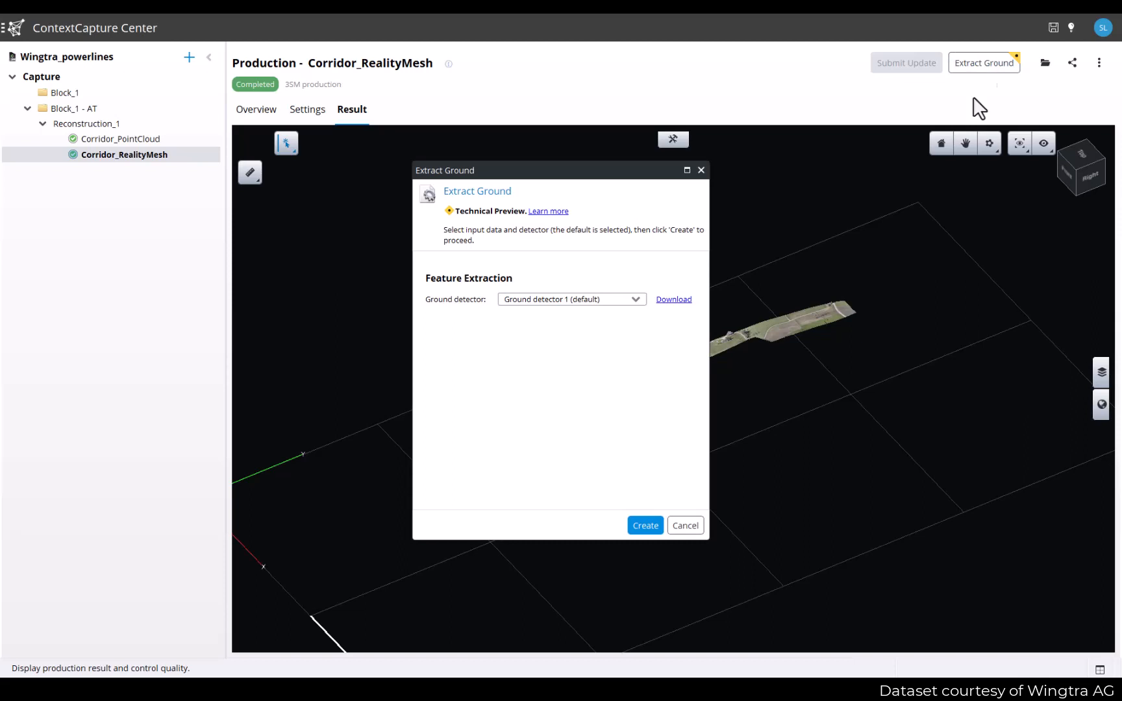
mouse_move(471, 223)
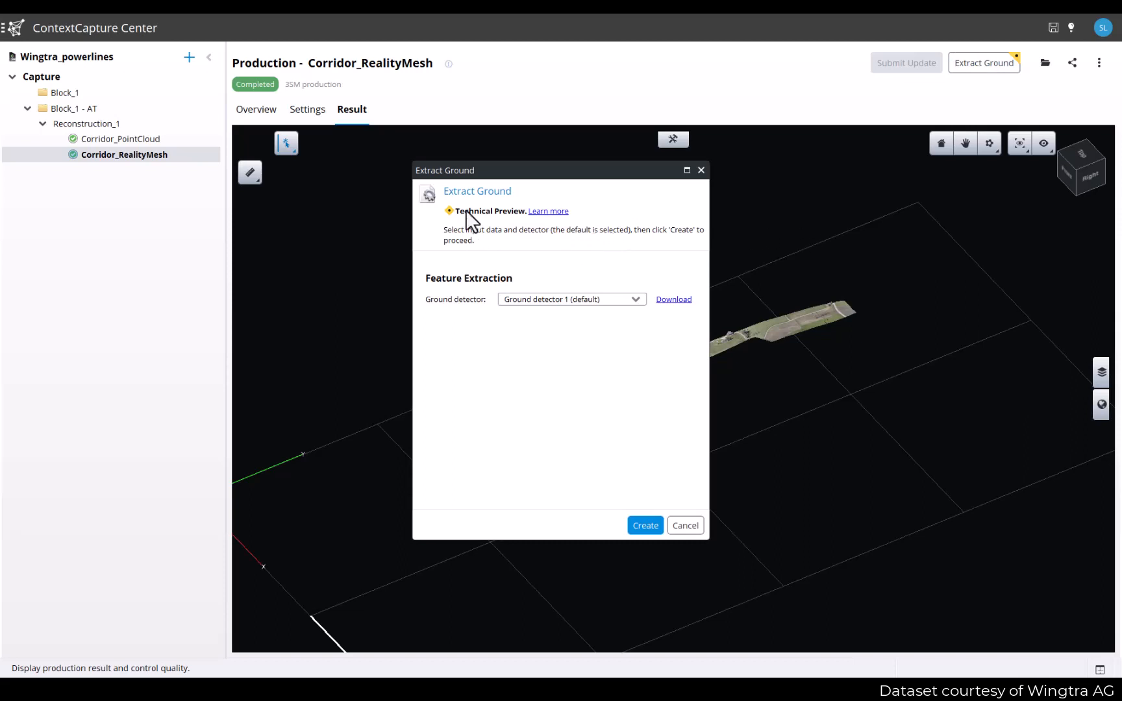
mouse_move(604, 218)
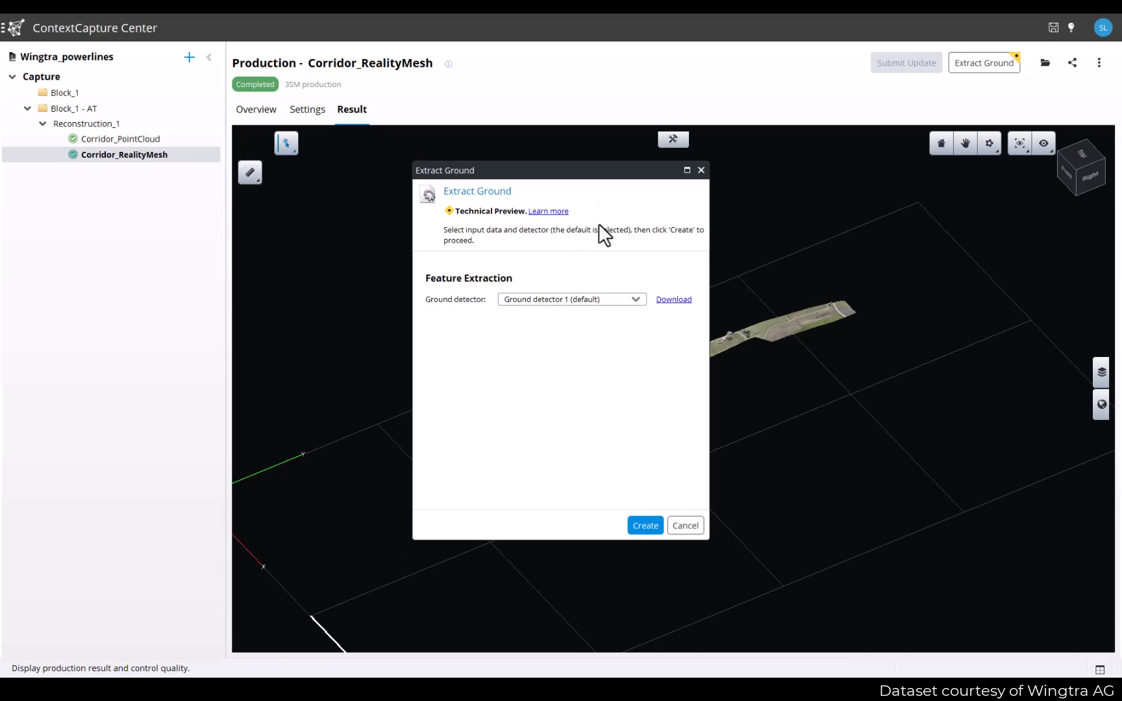
mouse_move(533, 283)
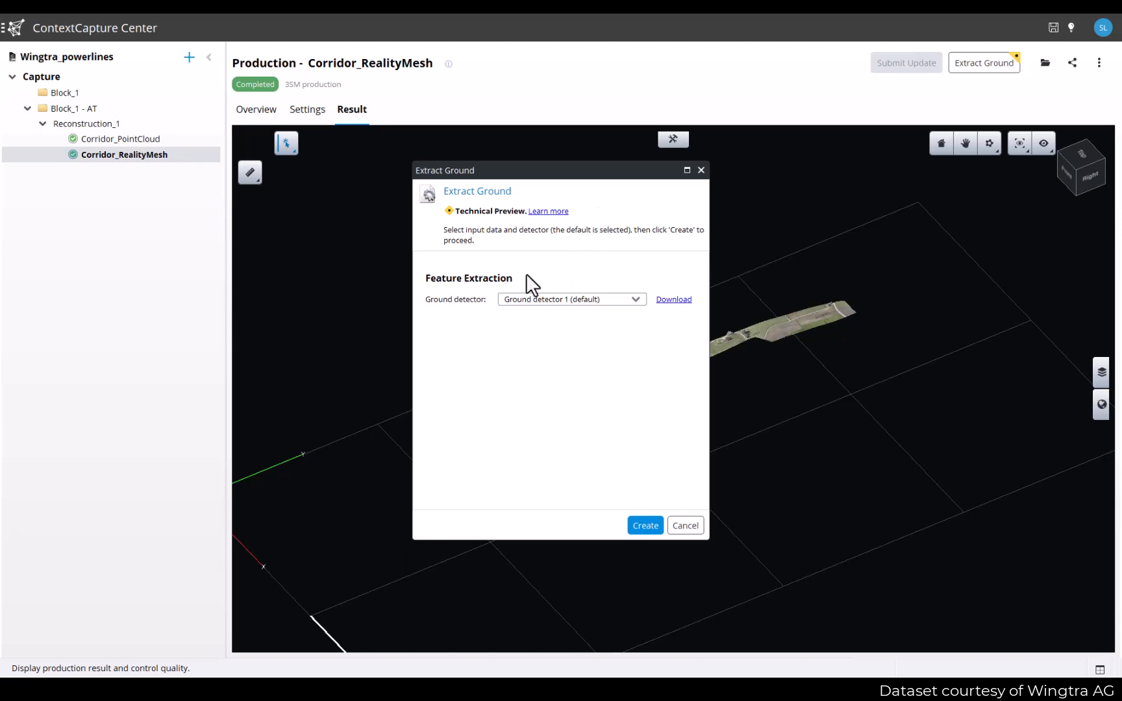
mouse_move(612, 308)
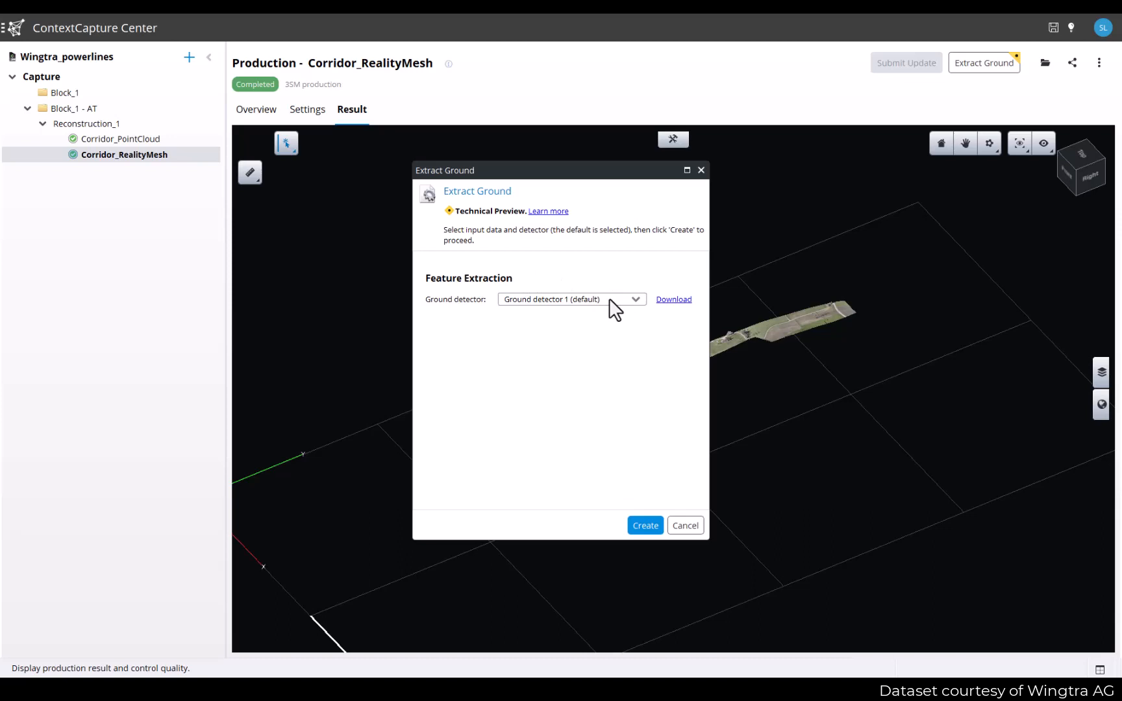
mouse_move(625, 313)
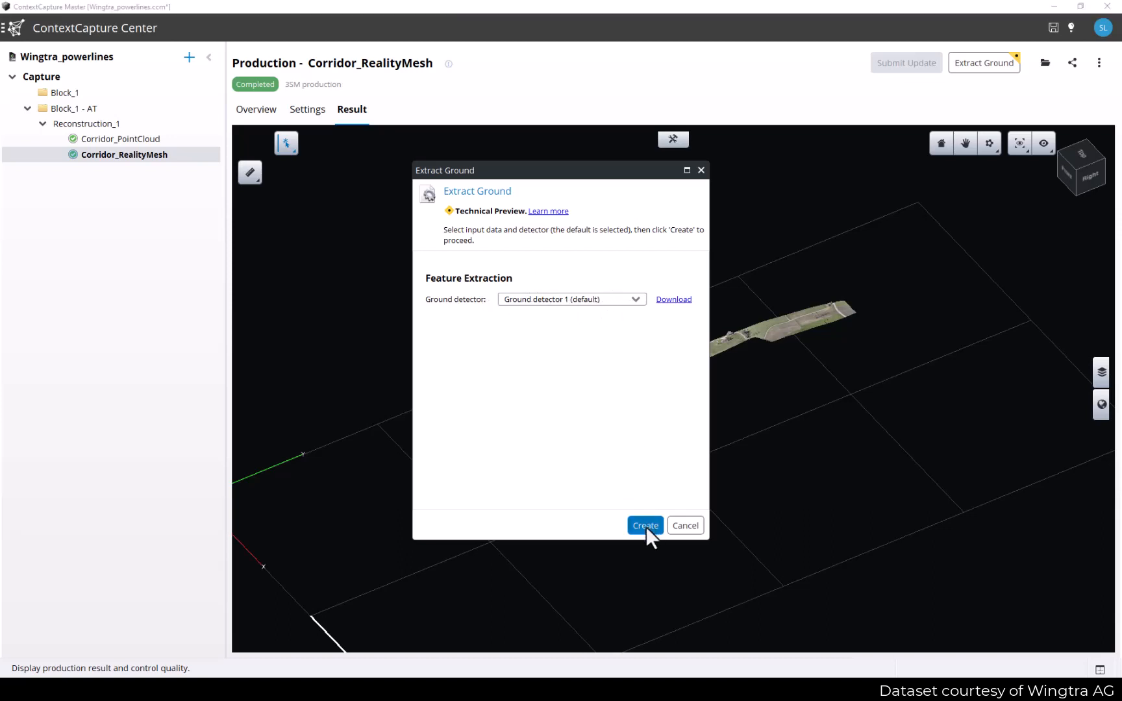
- Create the Ground Extraction_1 analysis from the Extract Ground dialog
click(644, 525)
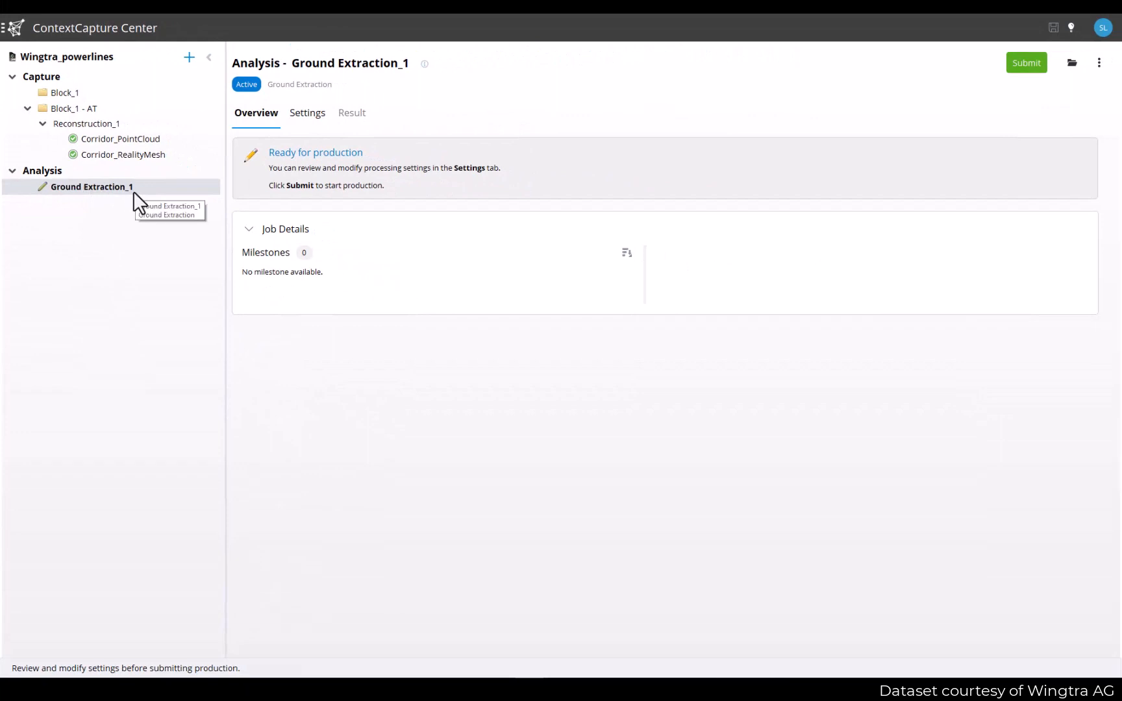
mouse_move(288, 181)
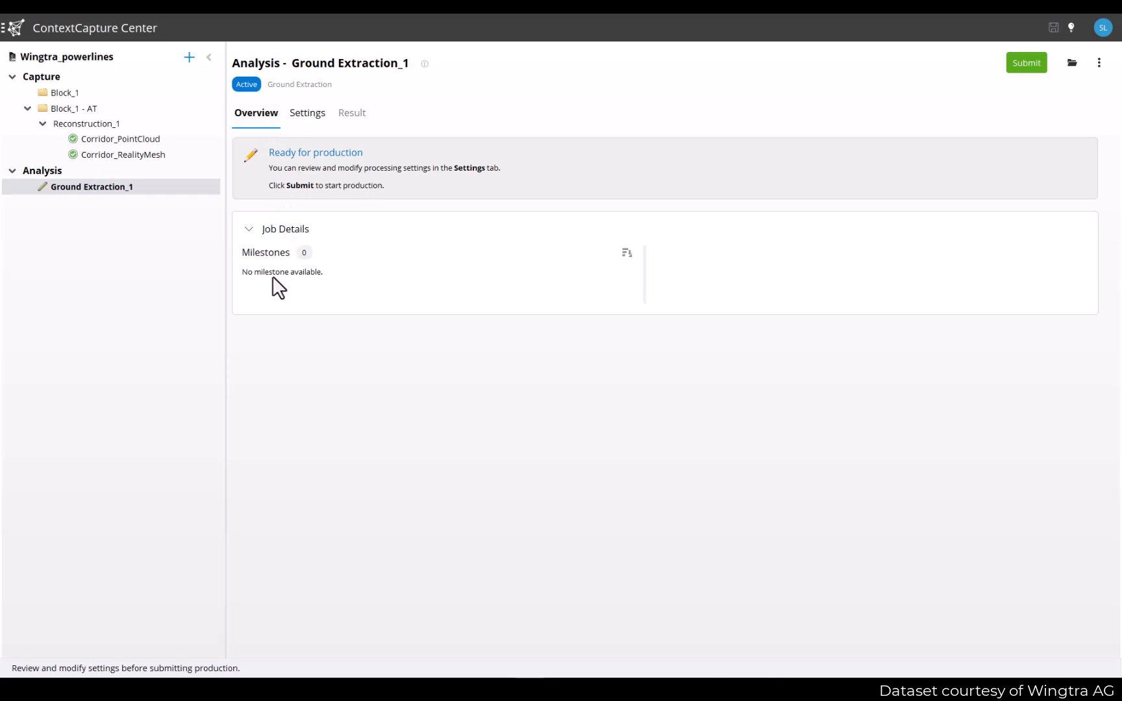
mouse_move(321, 170)
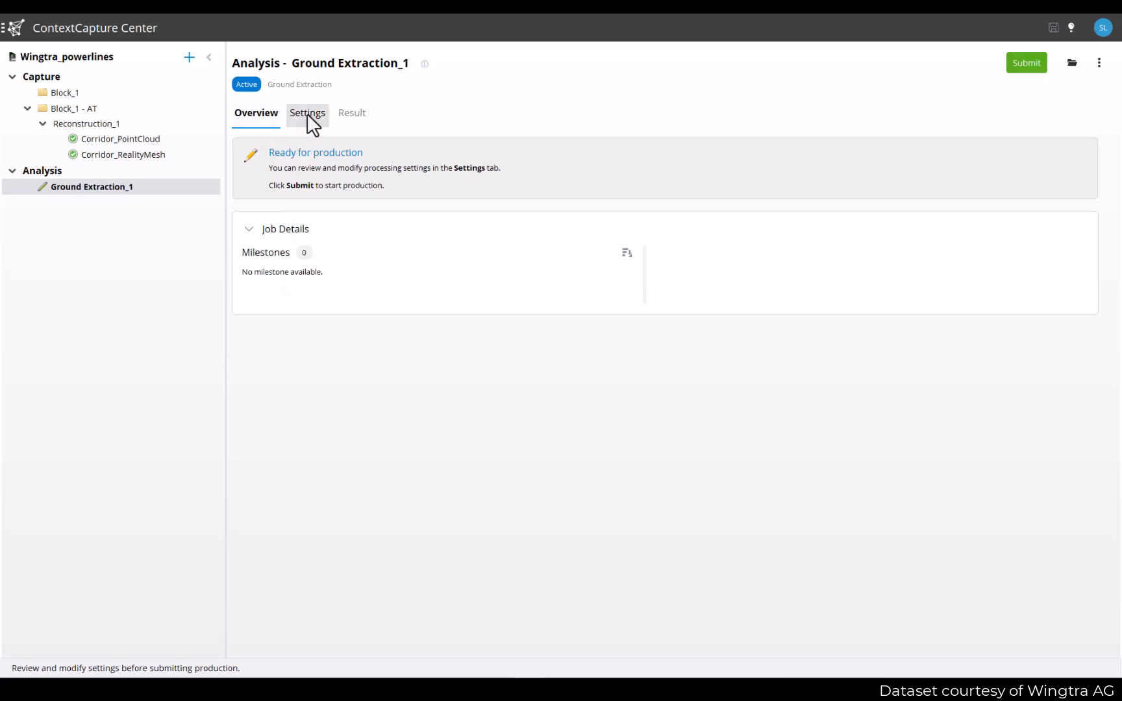
- Show Ground Extraction_1's settings: corridor mesh input with the default ground detector
click(307, 113)
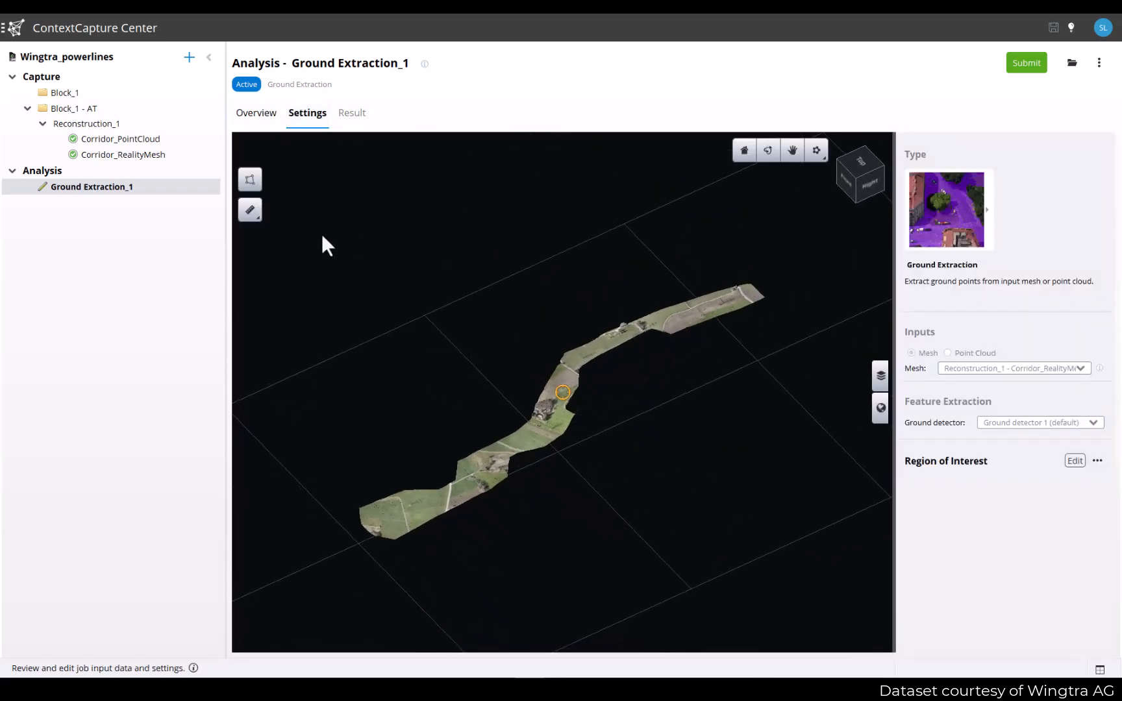
mouse_move(666, 393)
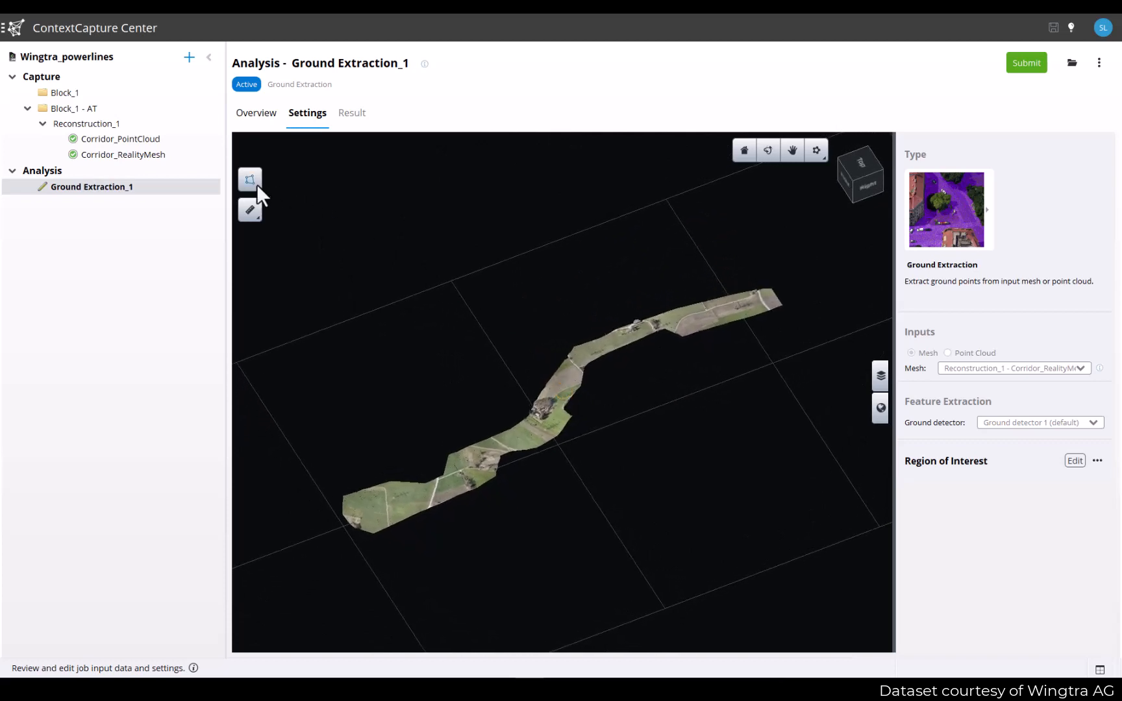
mouse_move(251, 179)
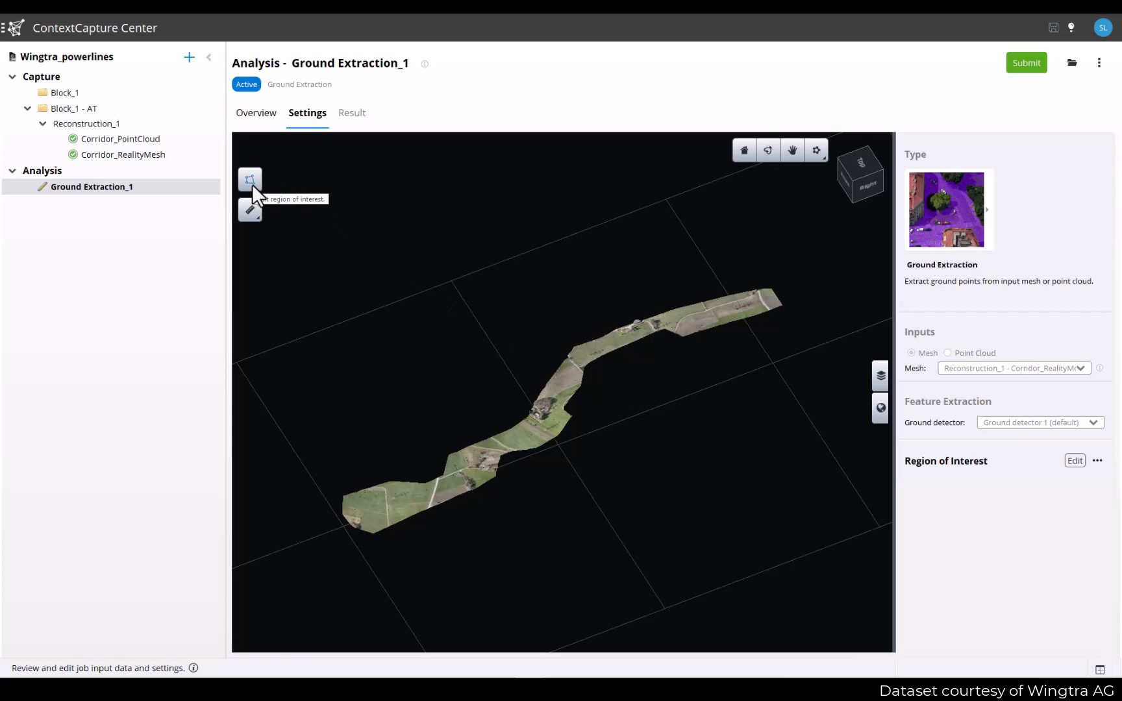
mouse_move(257, 195)
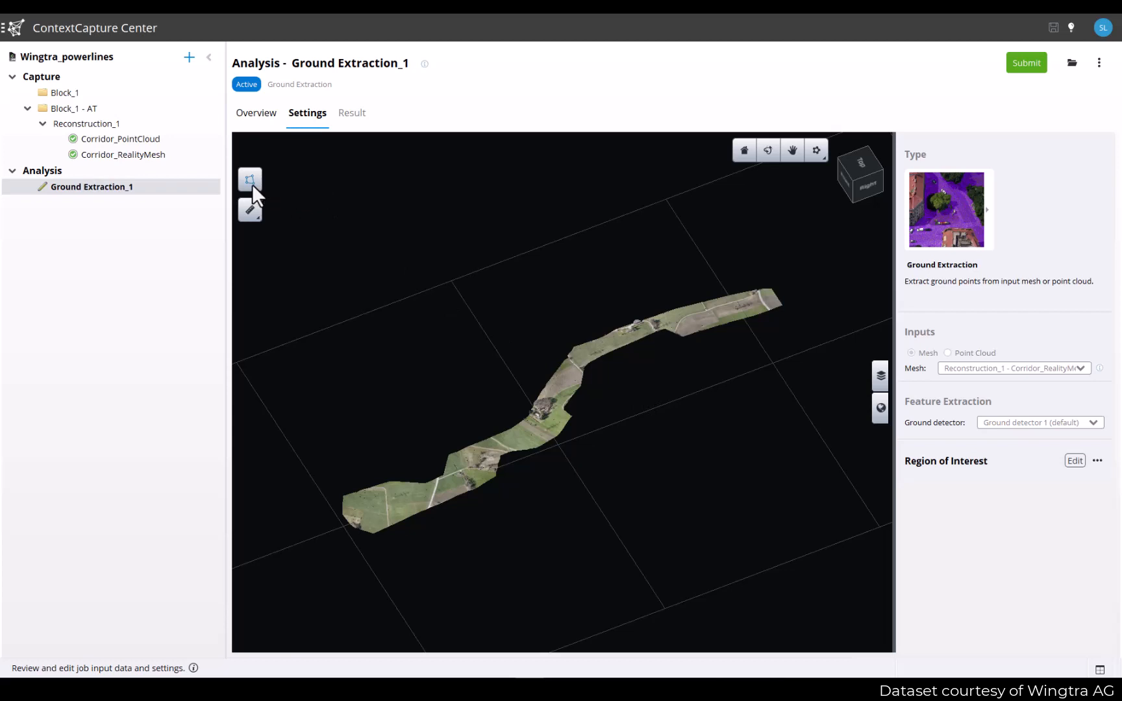
- Draw and accept a clip polygon around the farm buildings and pylon section
click(1074, 461)
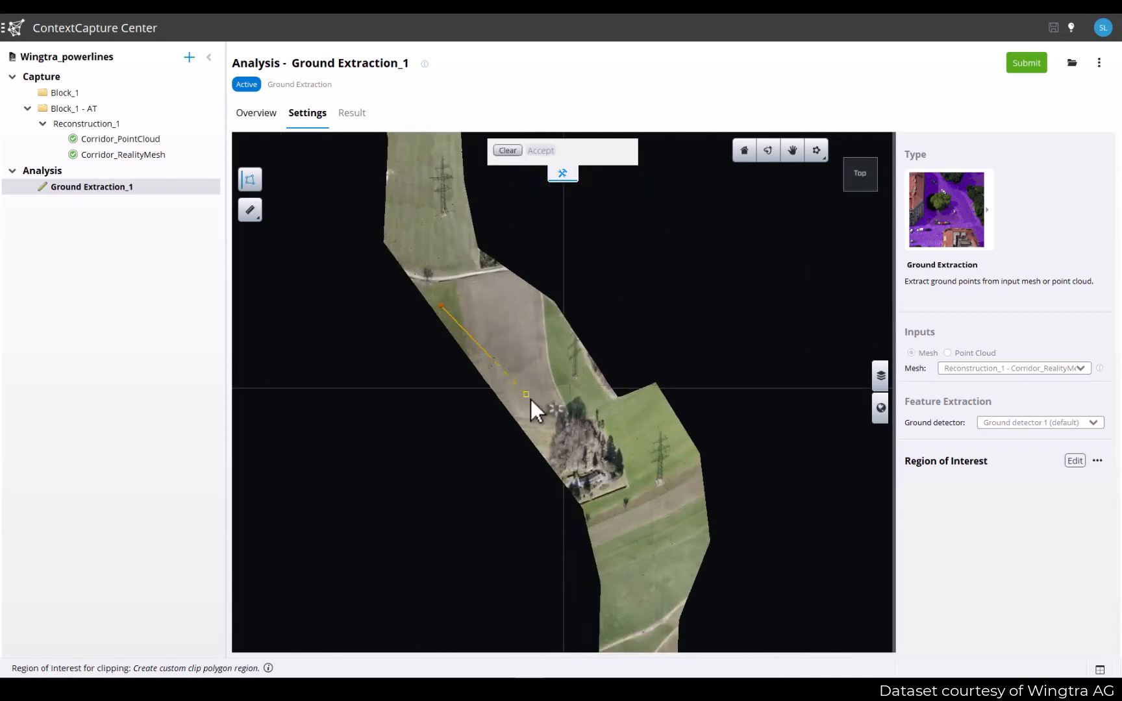
click(608, 630)
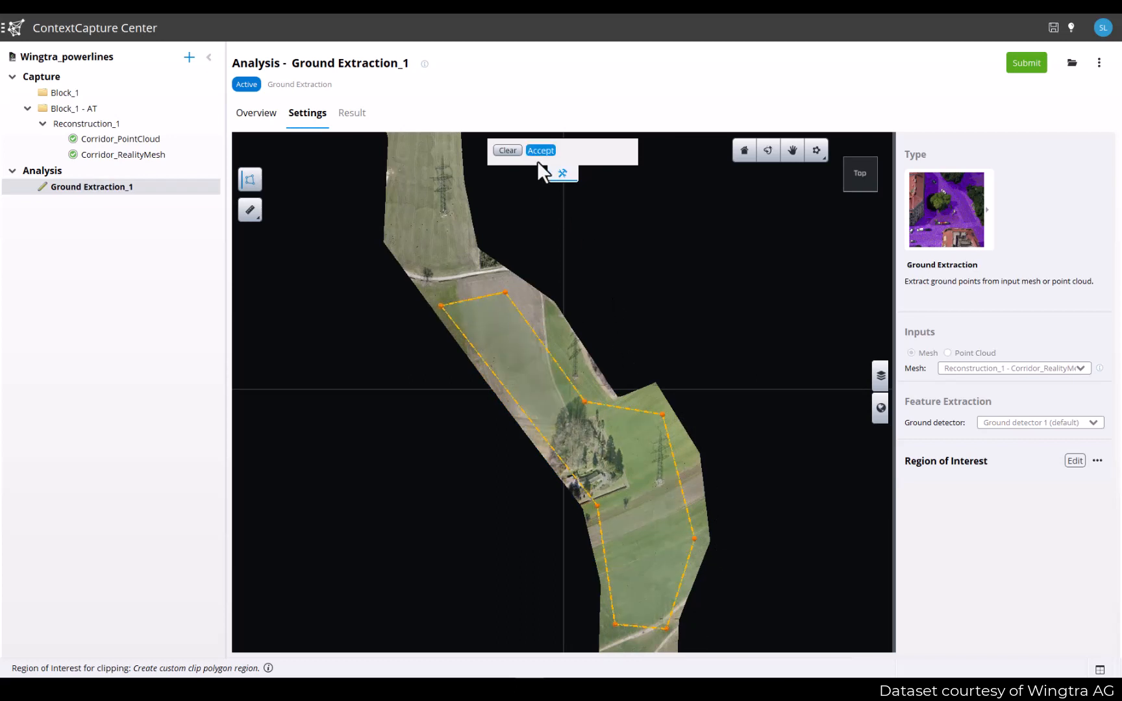
click(540, 150)
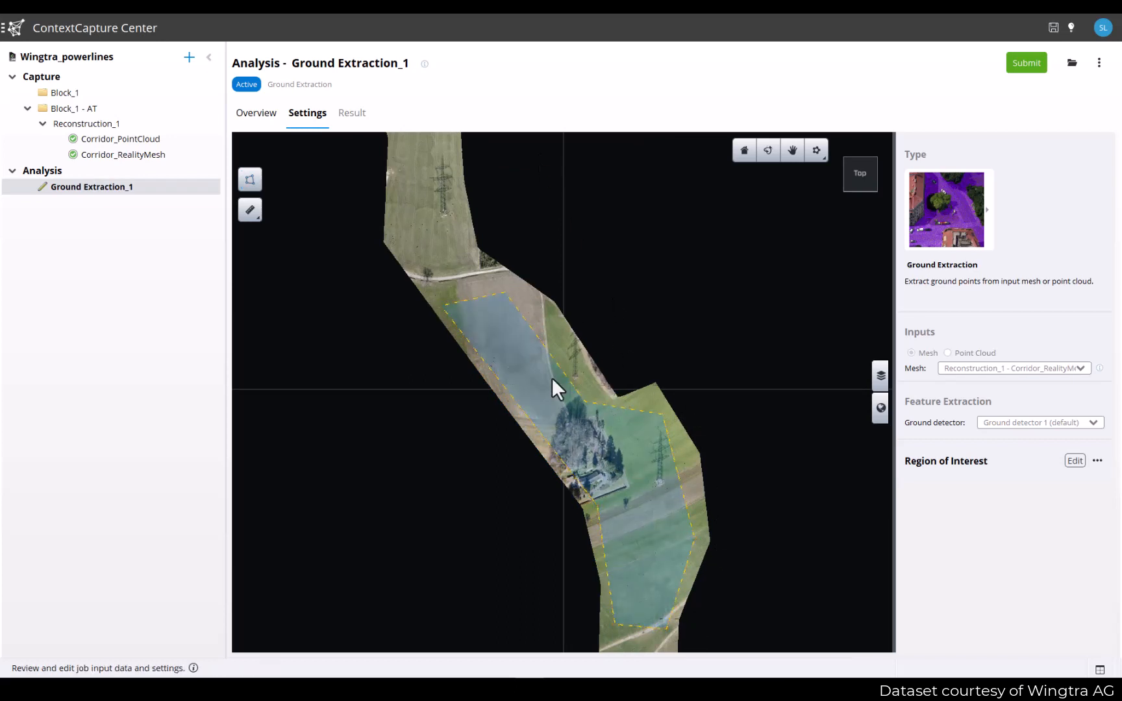
mouse_move(730, 311)
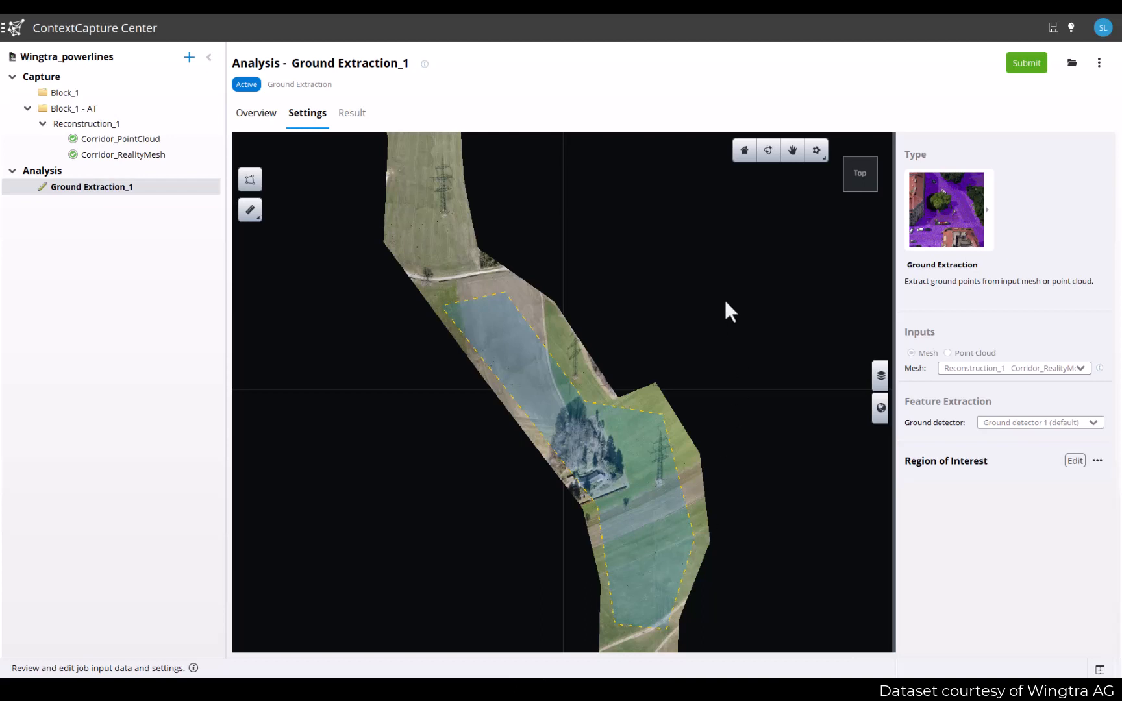
mouse_move(271, 191)
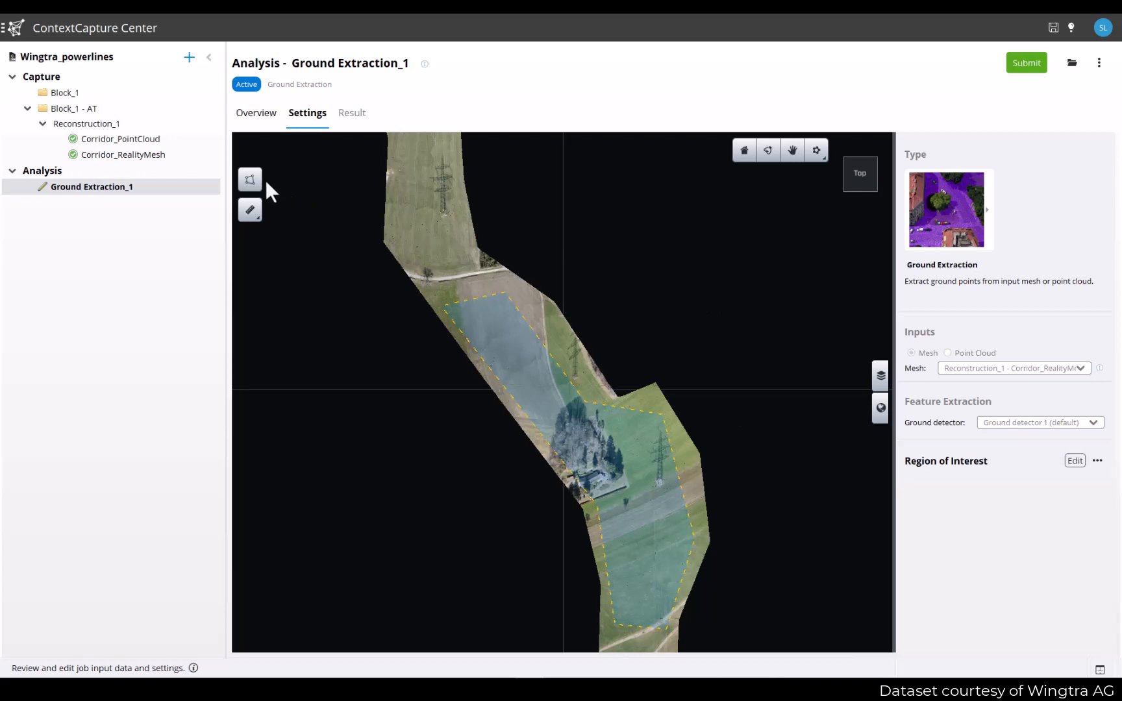
- Clear the custom clip polygon region of interest
click(251, 180)
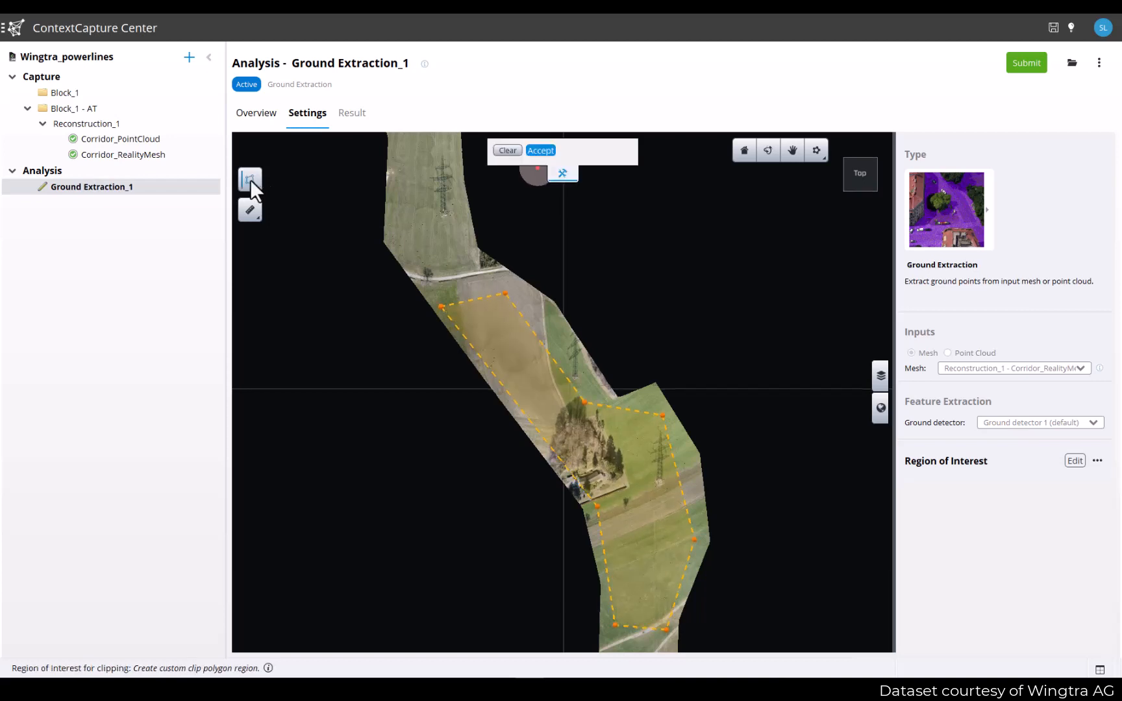
click(507, 150)
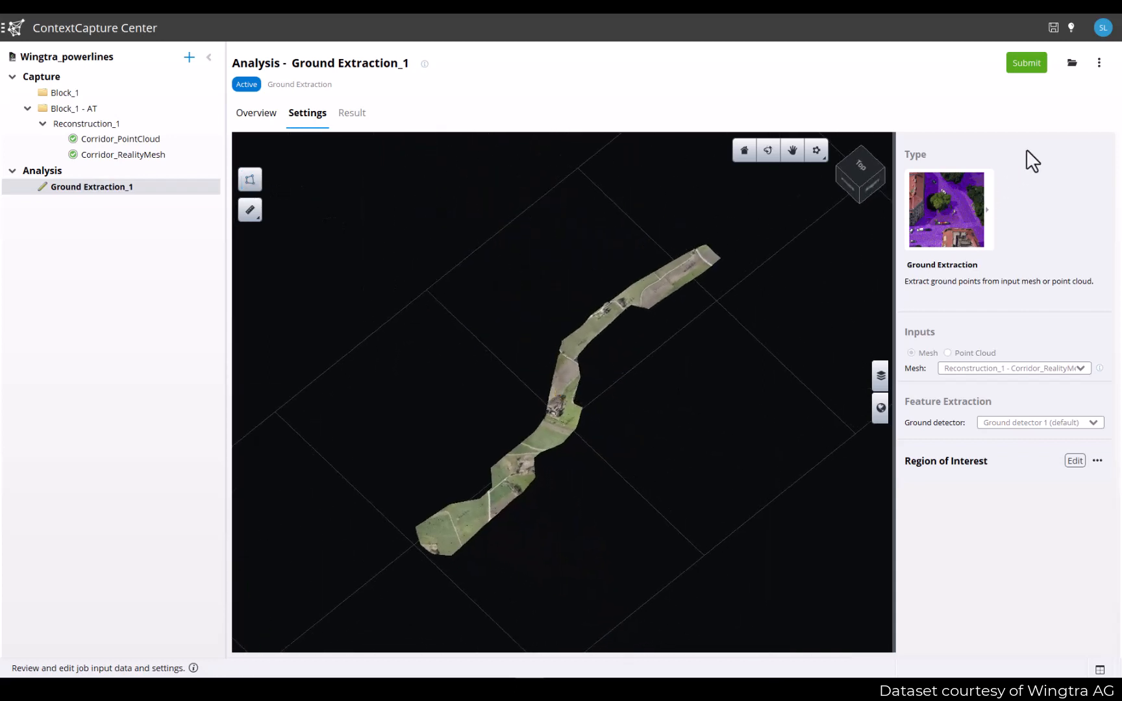
mouse_move(1026, 63)
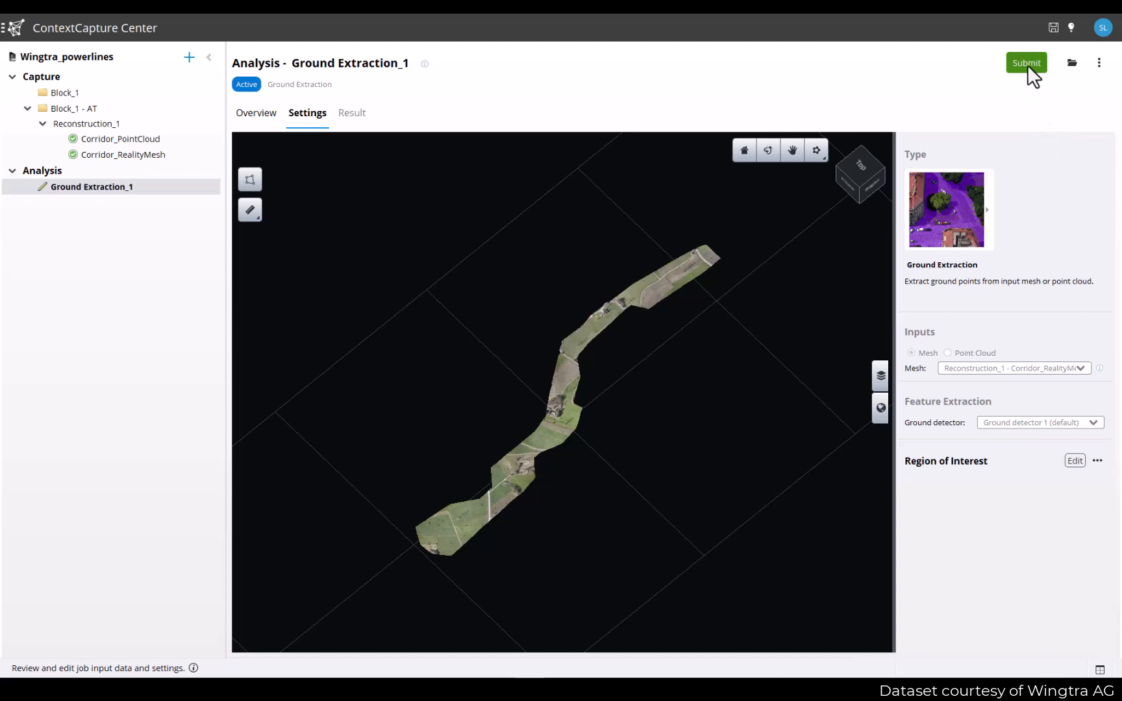
mouse_move(1026, 63)
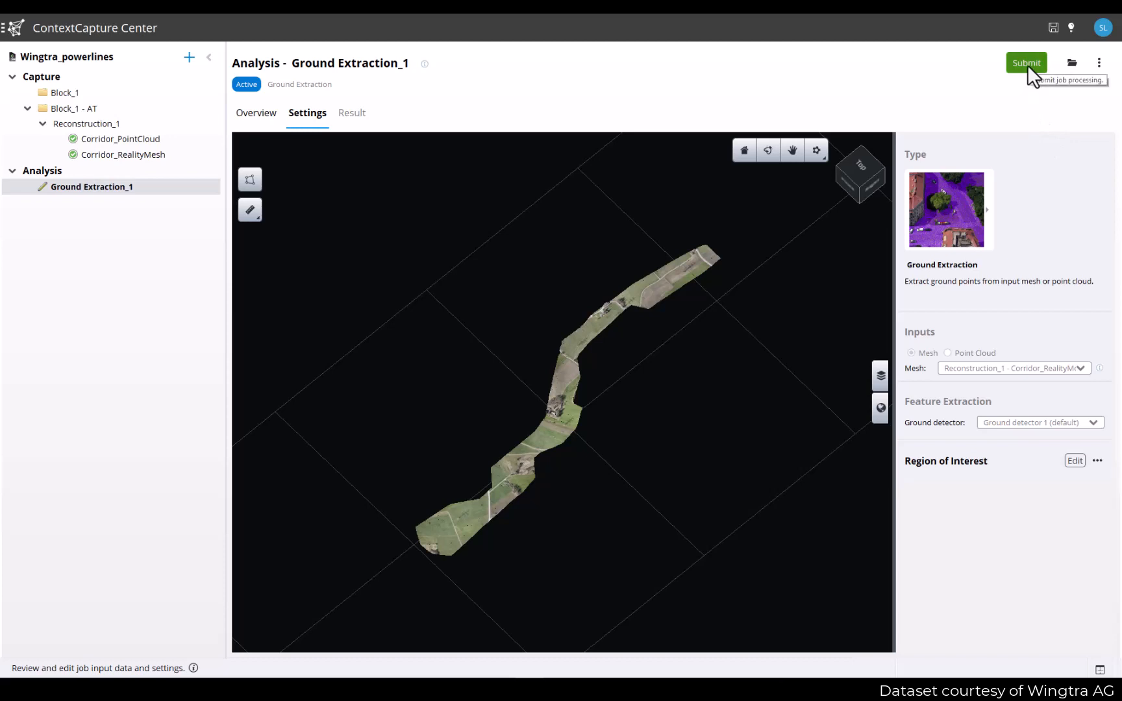
- Submit Ground Extraction_1 with LAS and POD outputs in WGS 84 / UTM zone 32N
click(1026, 63)
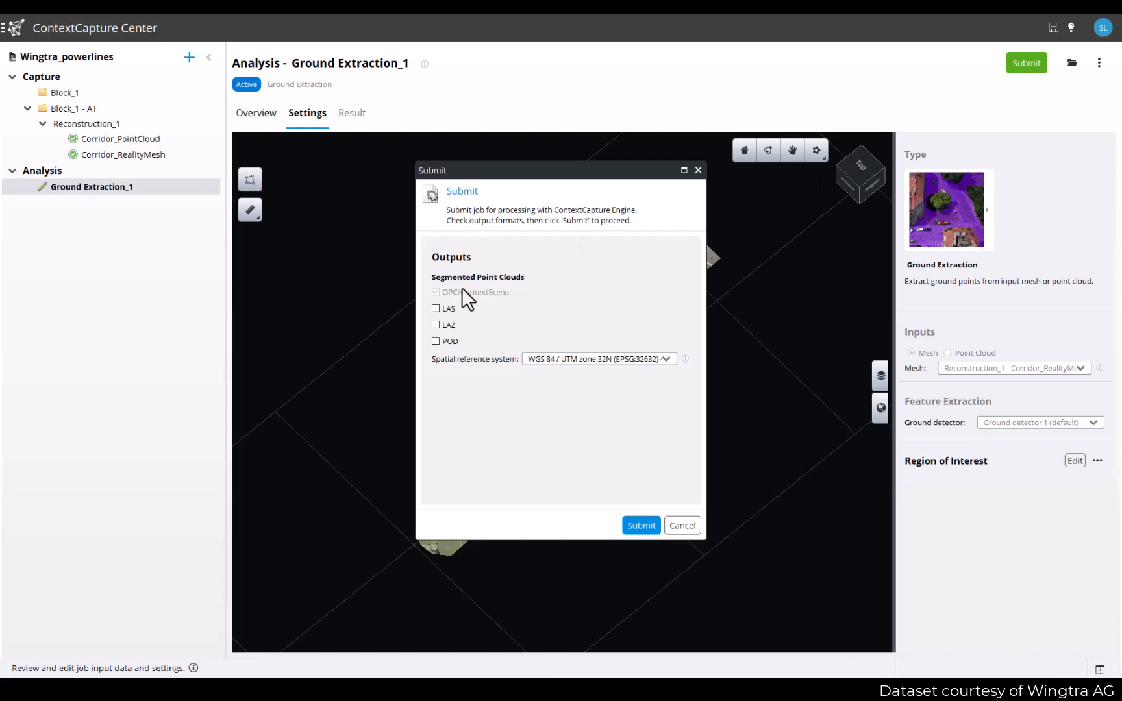
mouse_move(489, 306)
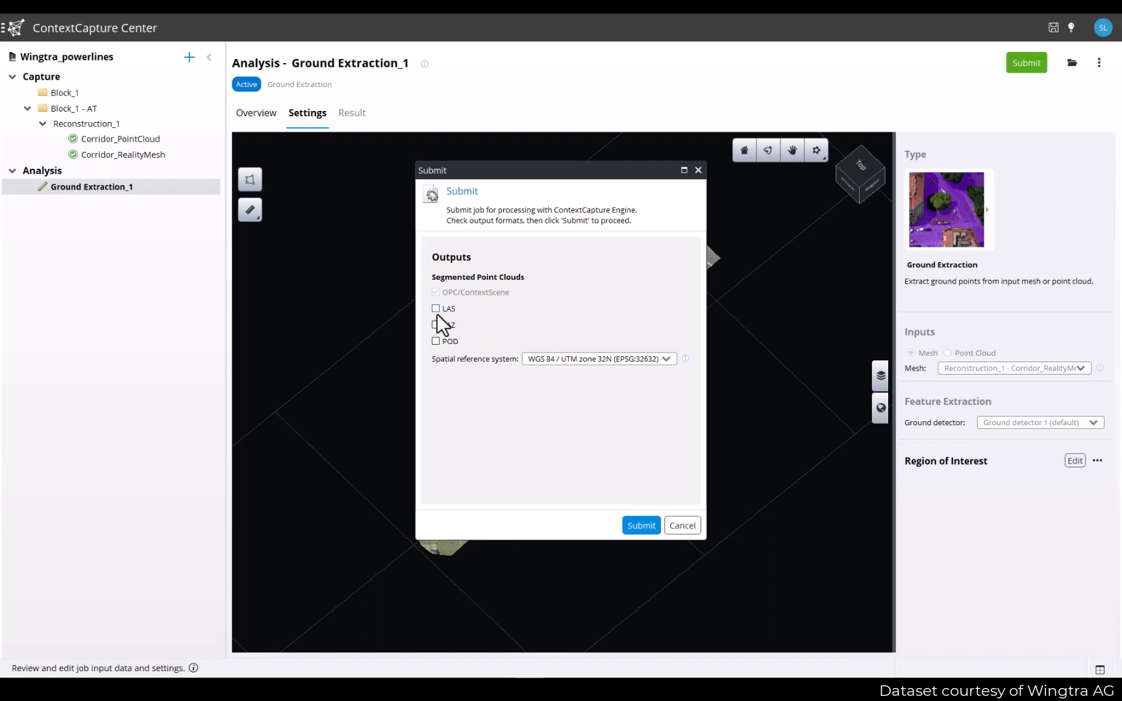
click(435, 309)
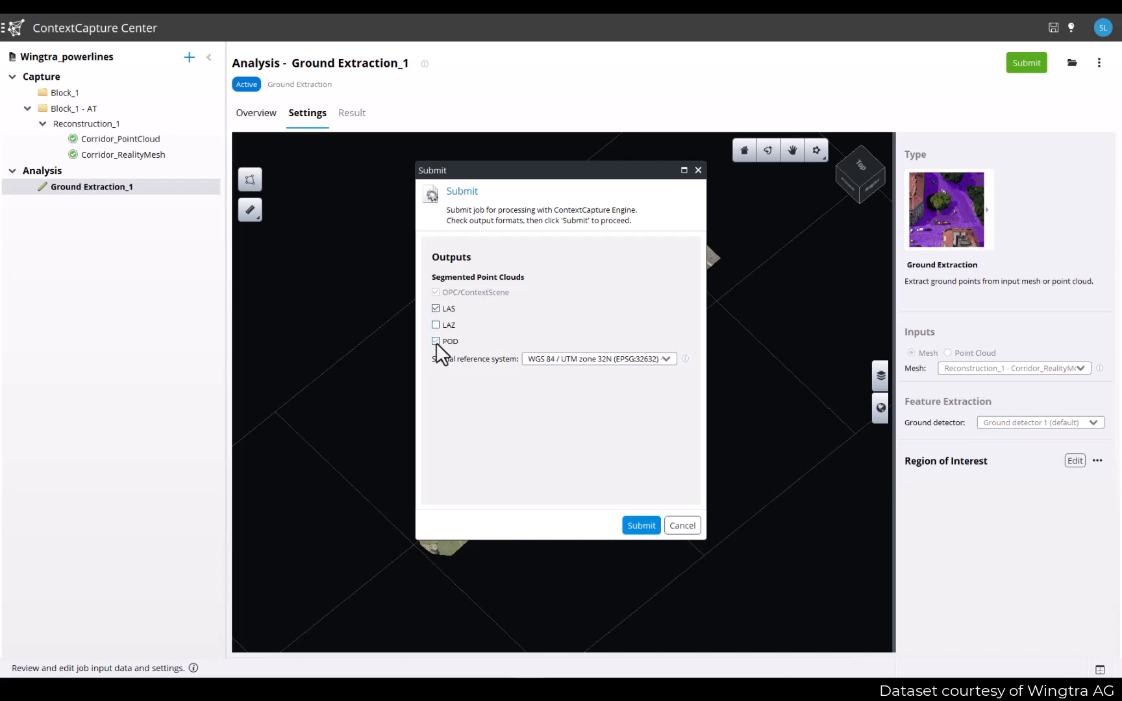
click(435, 341)
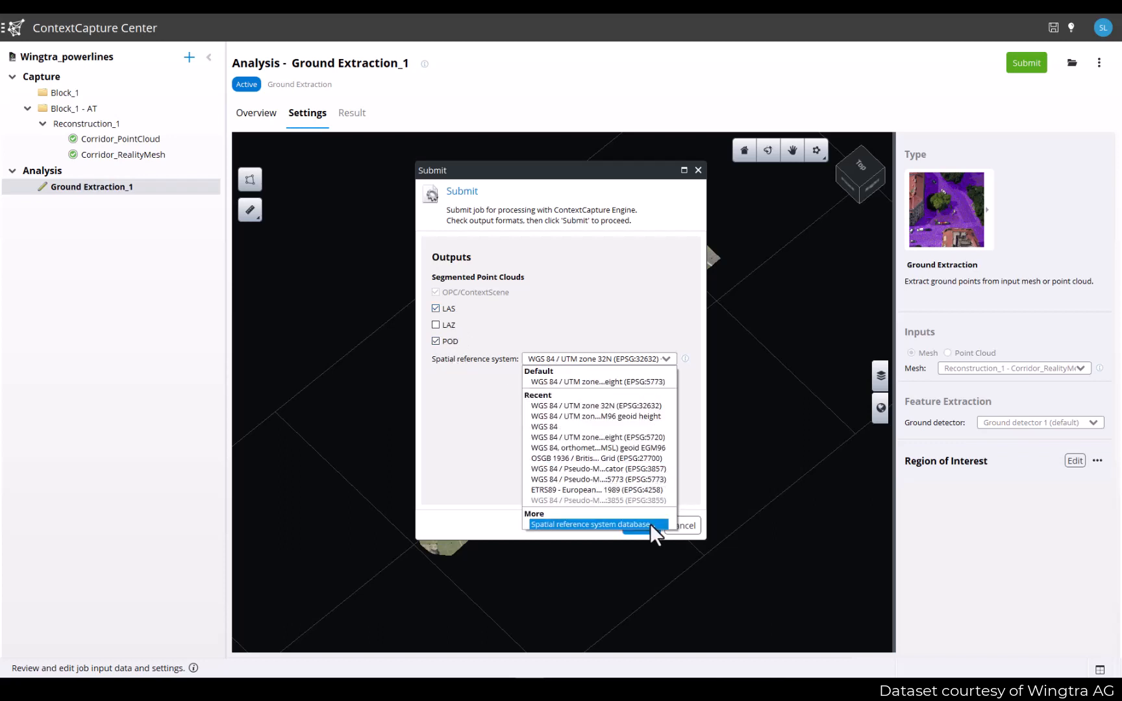
click(590, 525)
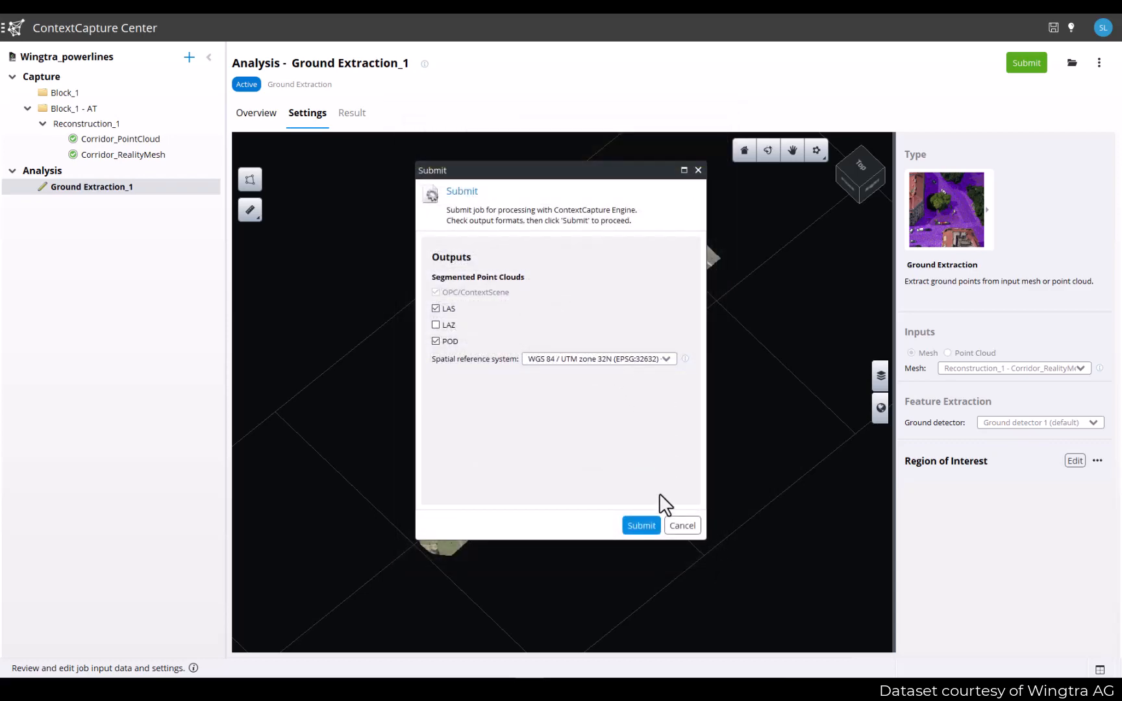
click(640, 526)
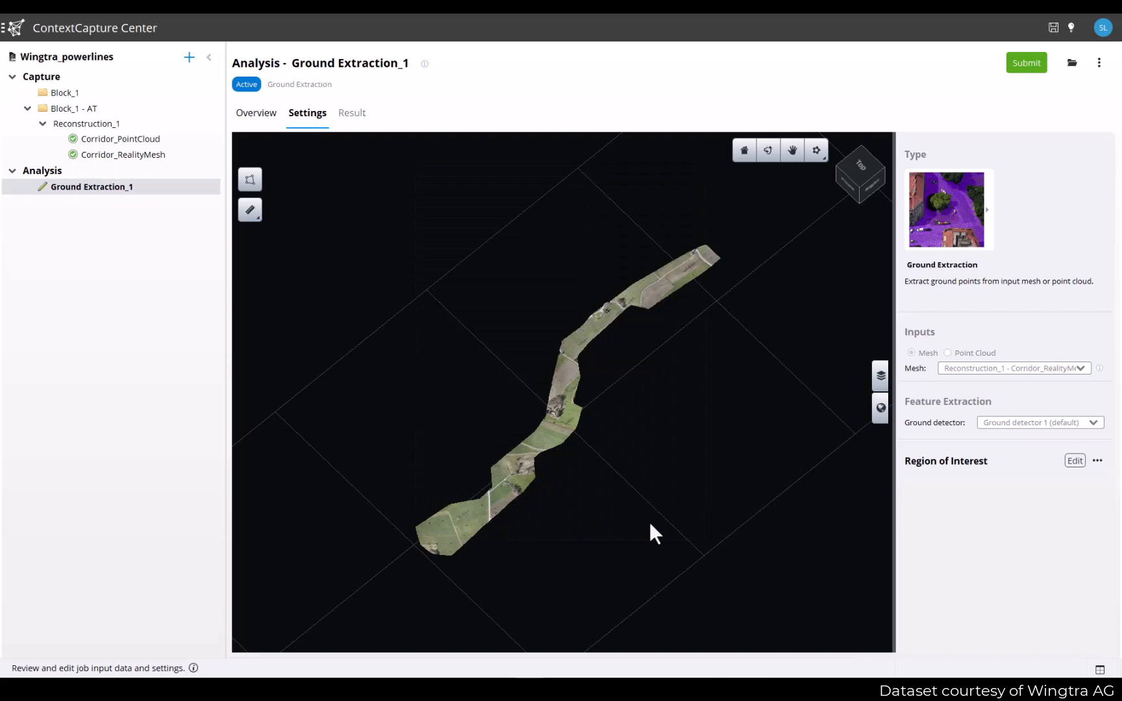
- Monitor Ground Extraction_1's overview from Pending through Running to Completed
click(1025, 62)
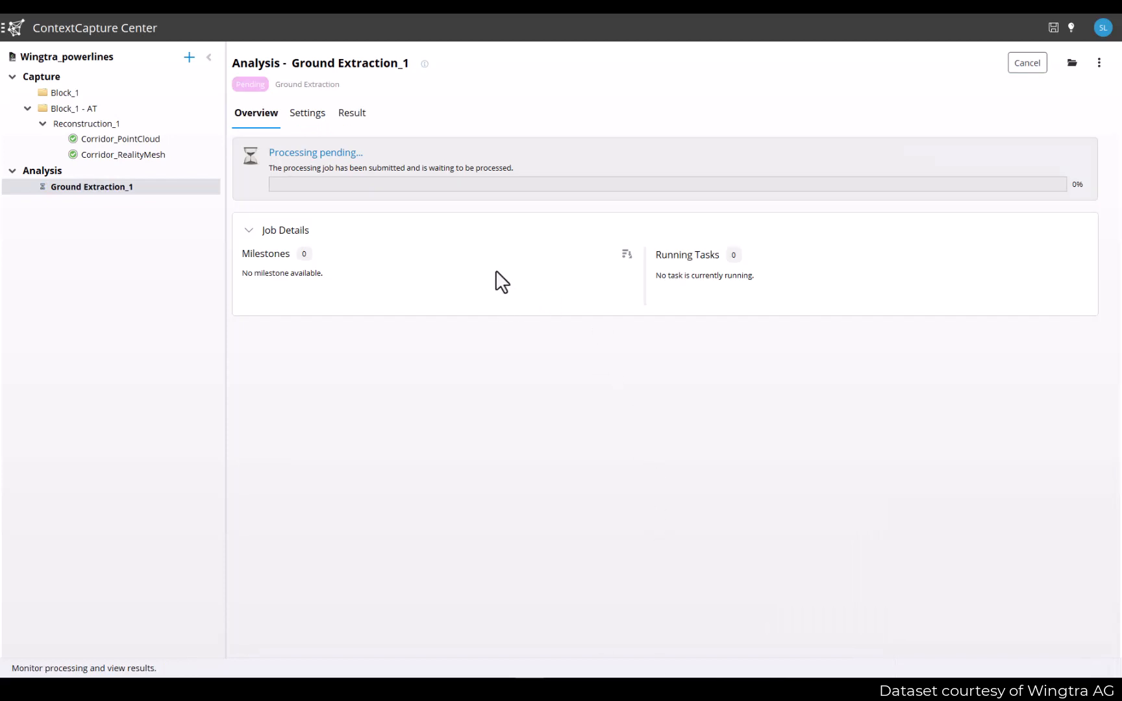
mouse_move(470, 262)
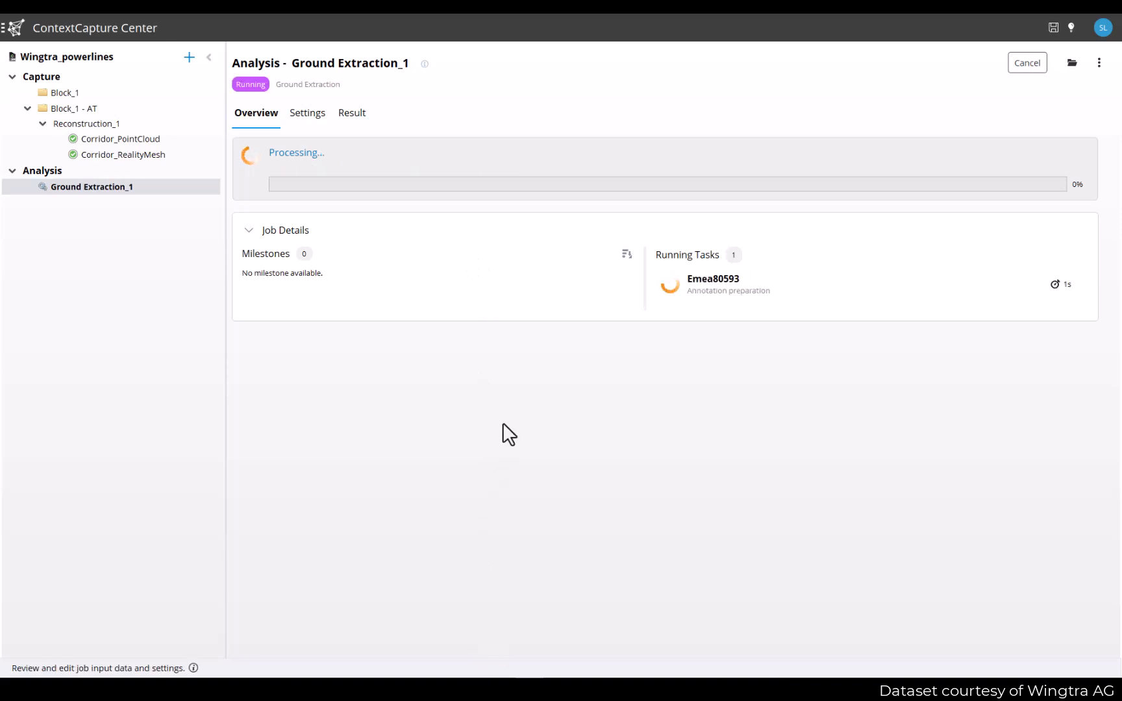
mouse_move(290, 265)
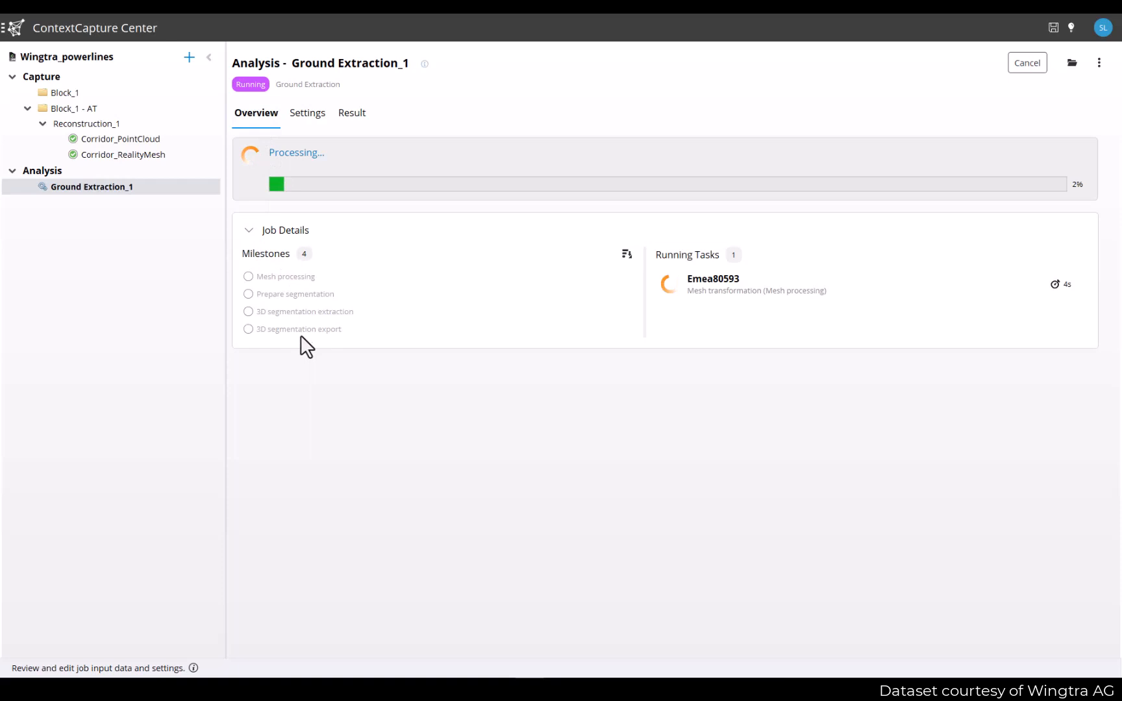
mouse_move(959, 426)
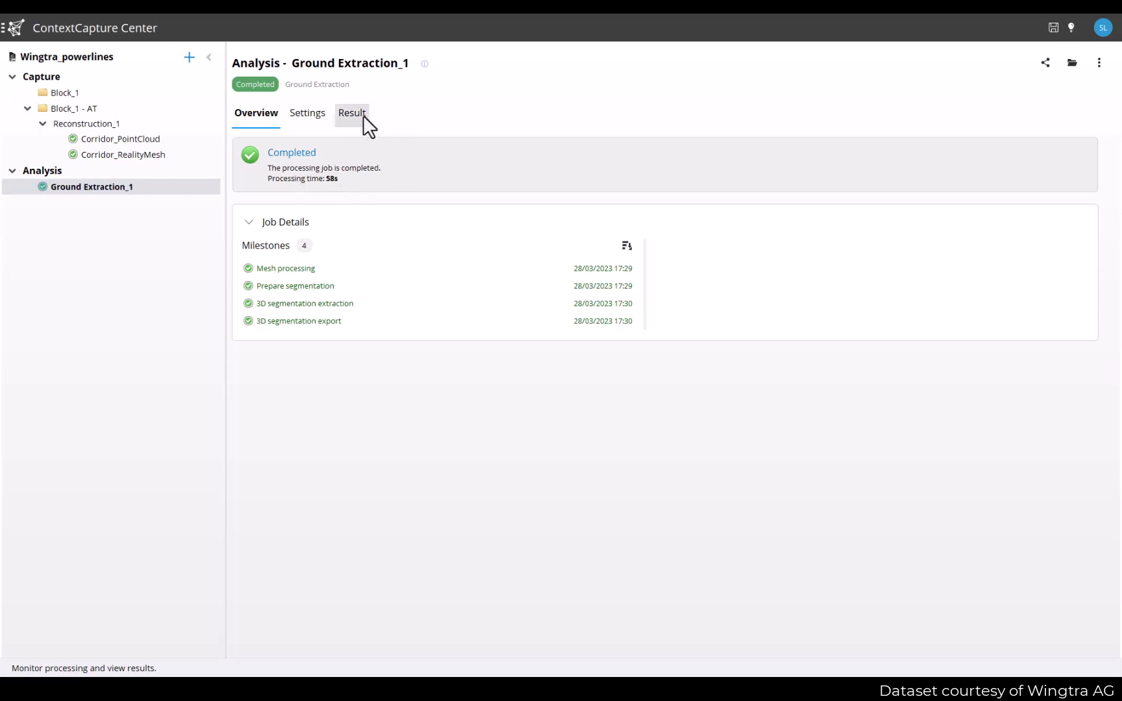
- Show the classified result and zoom into the purple ground and cyan non-ground points
click(351, 113)
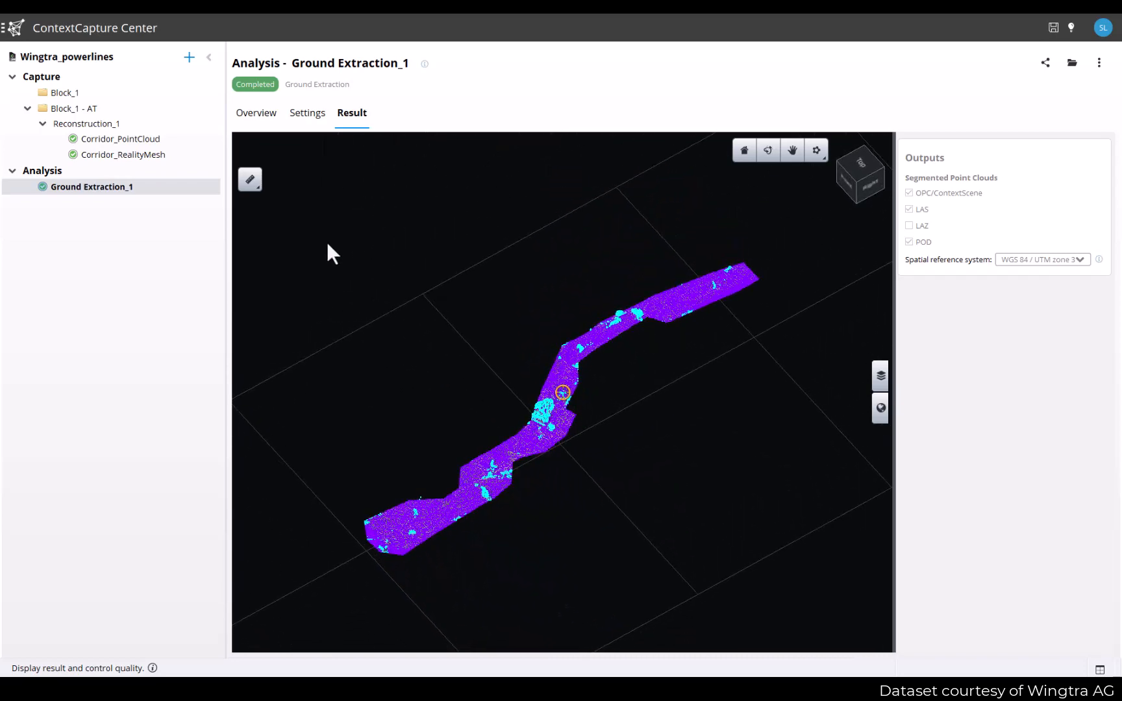
drag(332, 253, 658, 386)
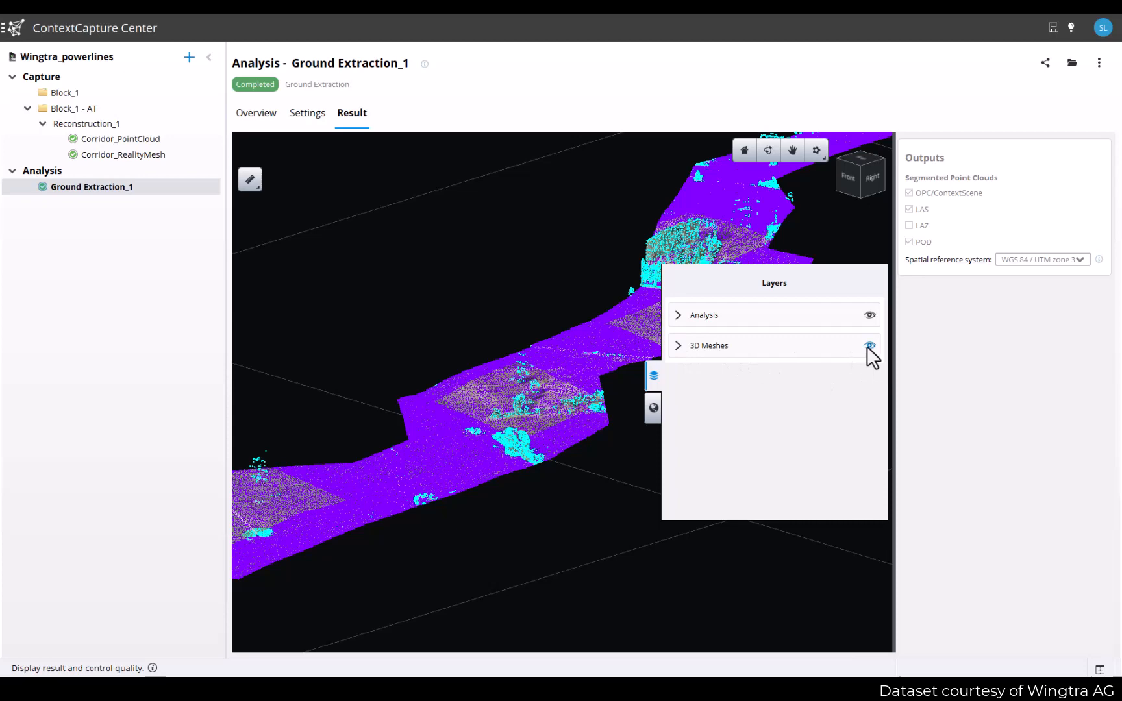
- Hide the 3D Meshes layer and toggle the Non Ground class in the Analysis layer's Classes list
click(869, 345)
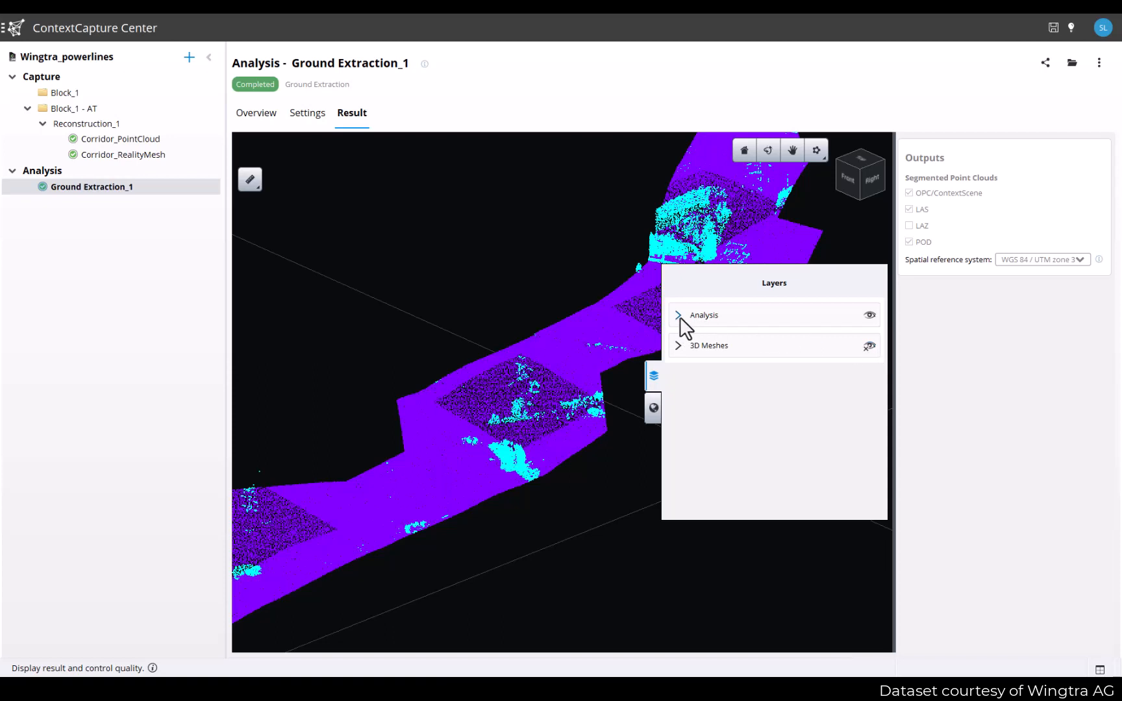
click(678, 315)
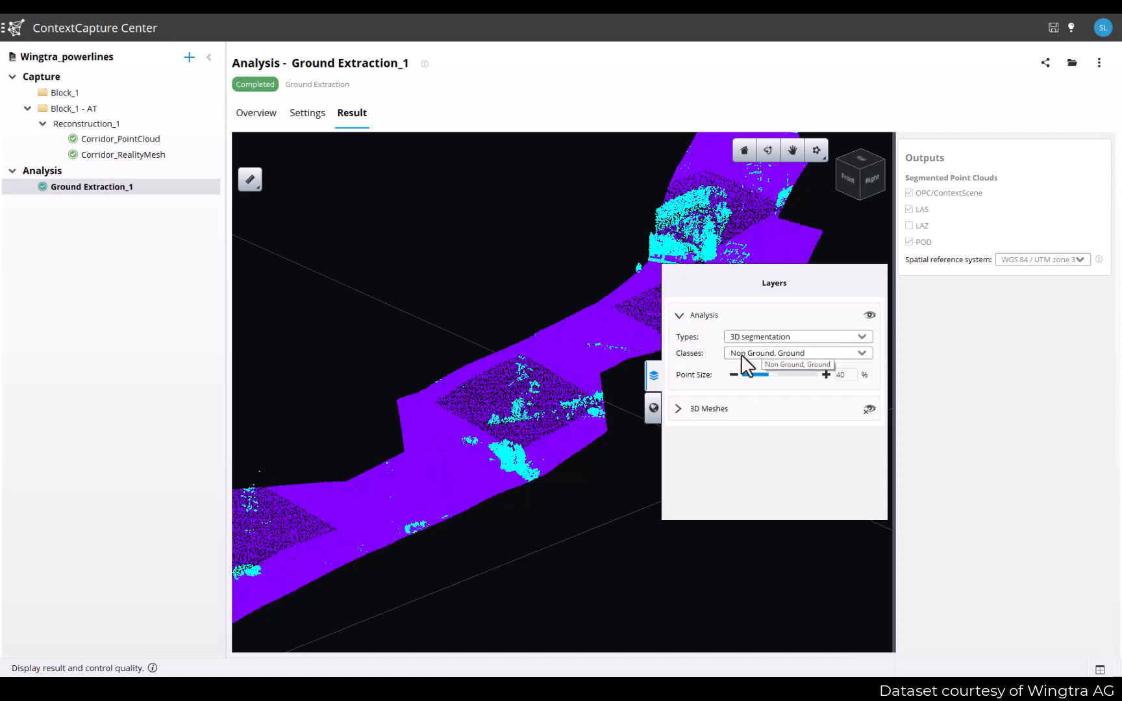
click(796, 353)
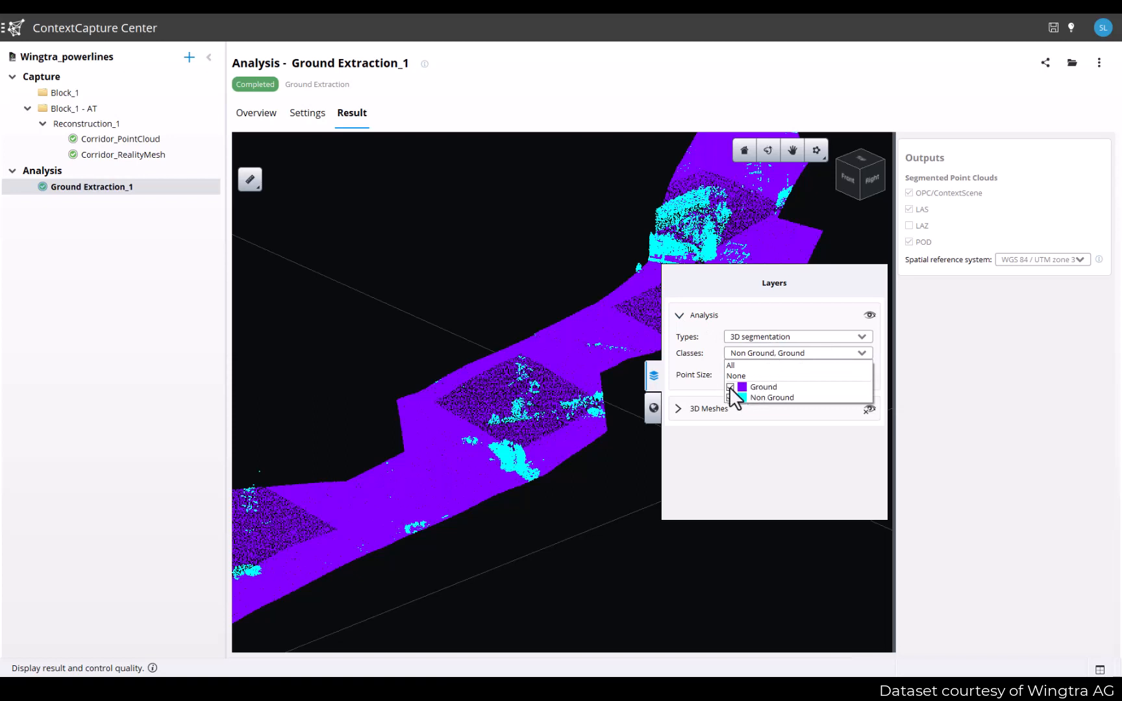
click(731, 398)
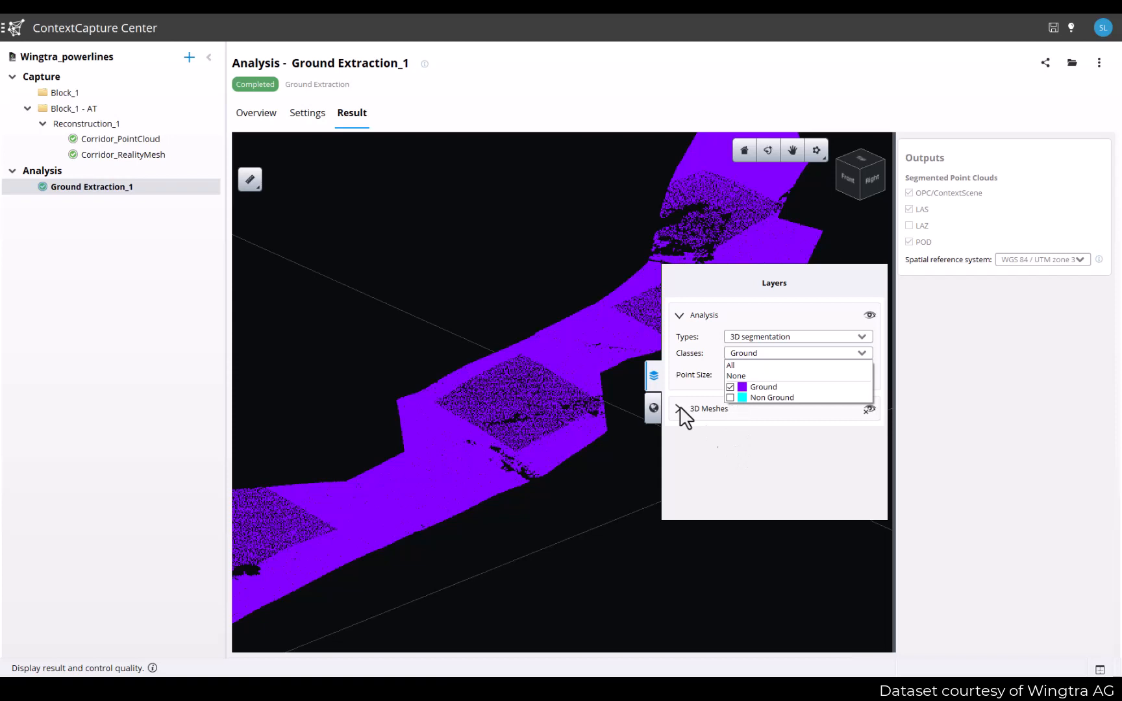
click(729, 387)
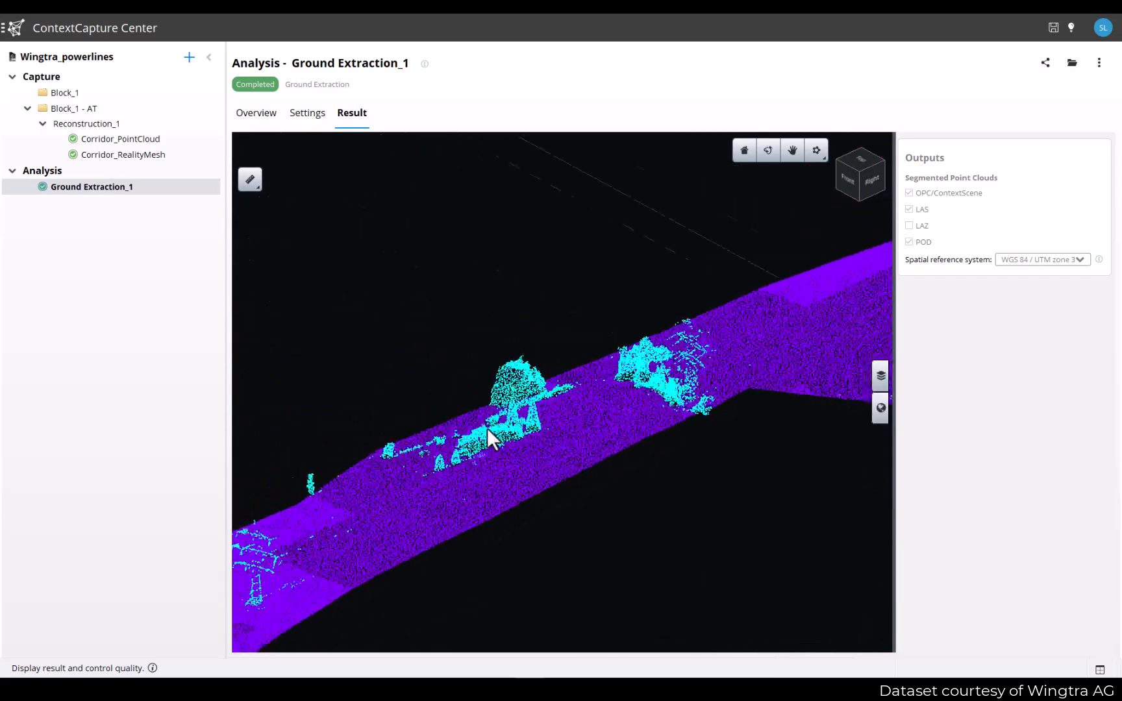
drag(493, 441, 552, 398)
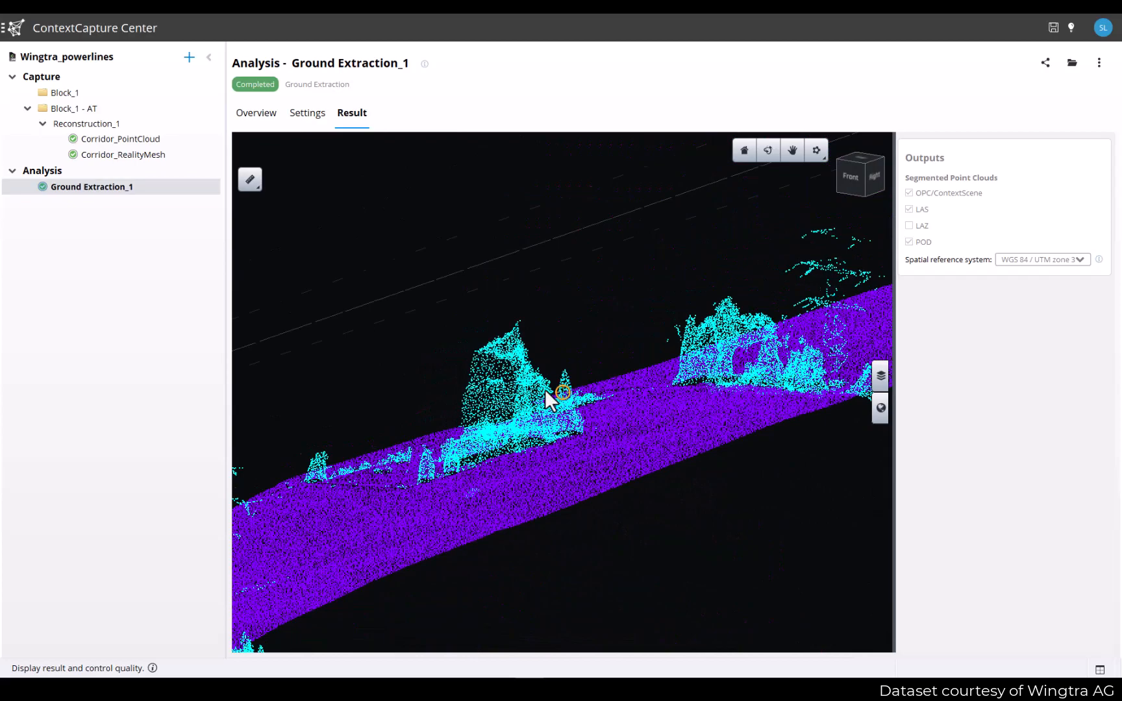
drag(562, 393, 580, 426)
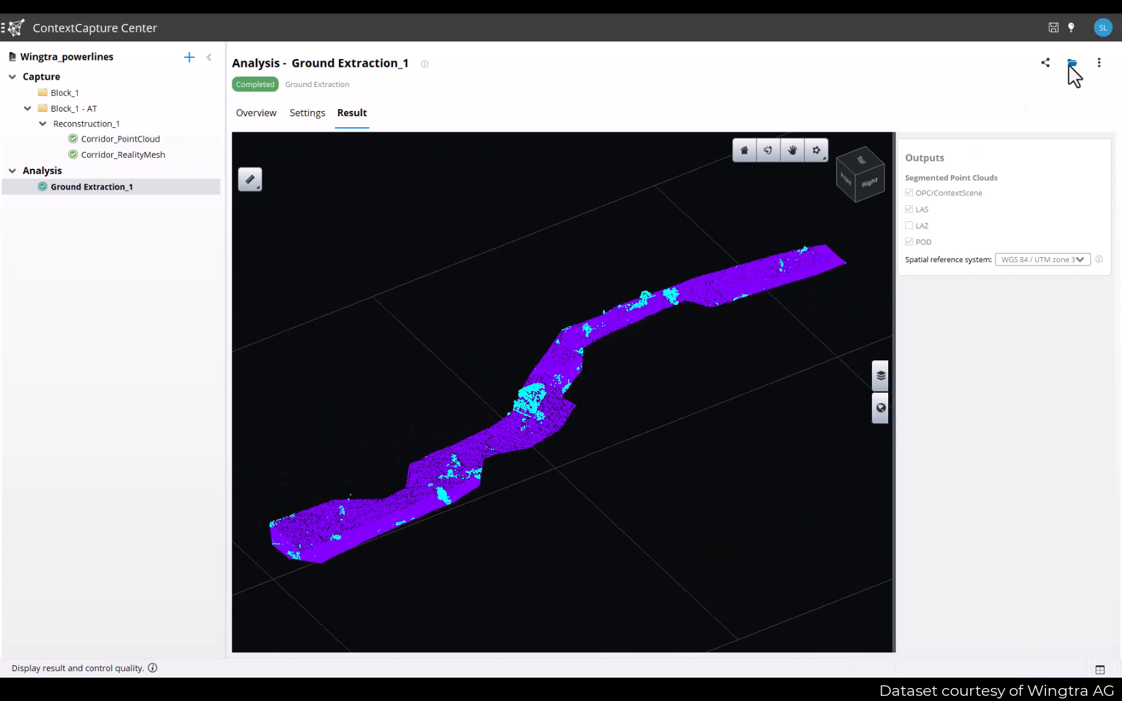
- Open the productions folder, enter GroundExtraction_las and select Segmentation3D.las
click(1071, 63)
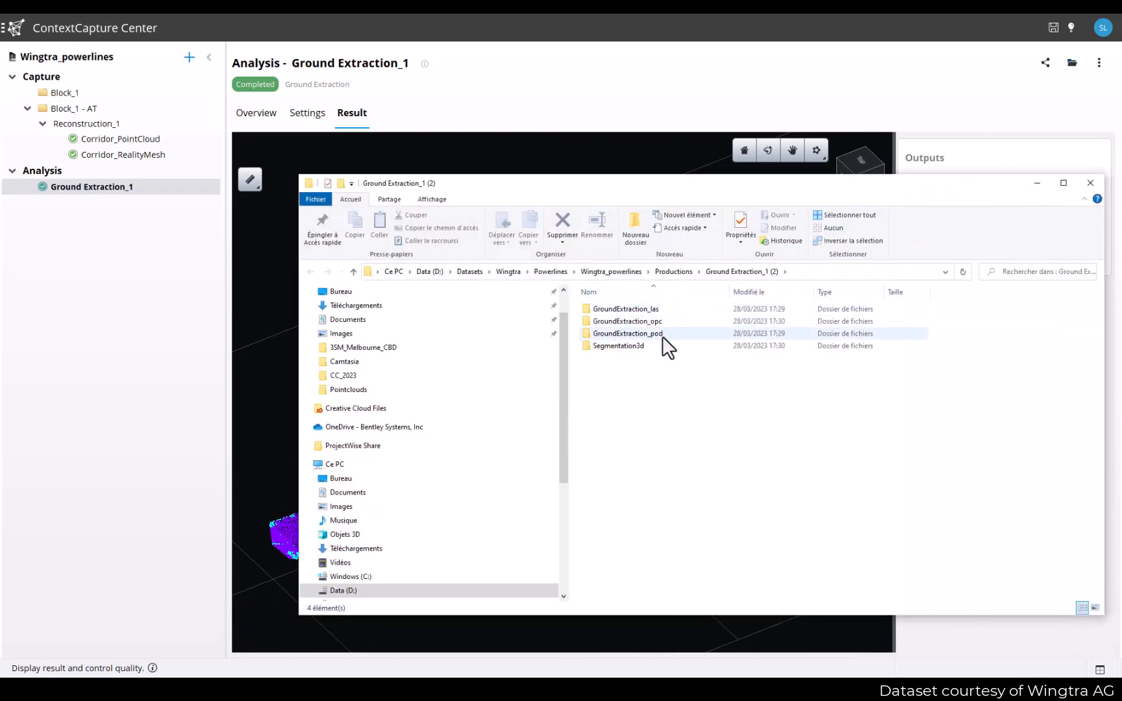
double_click(625, 309)
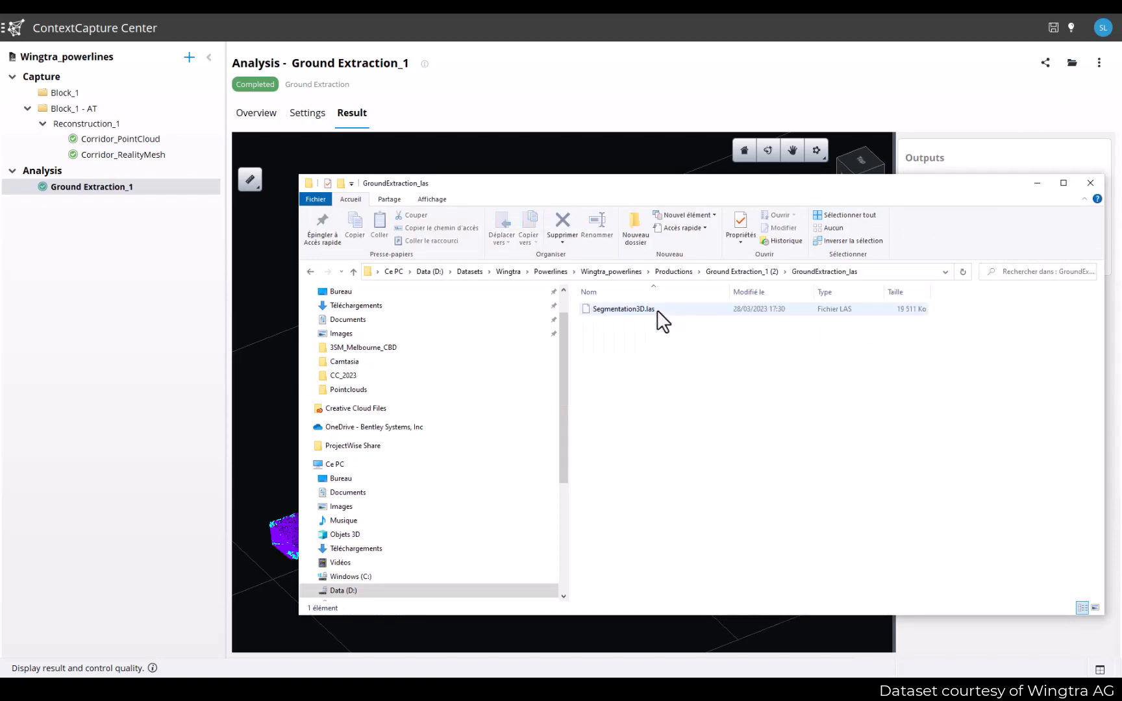
click(622, 309)
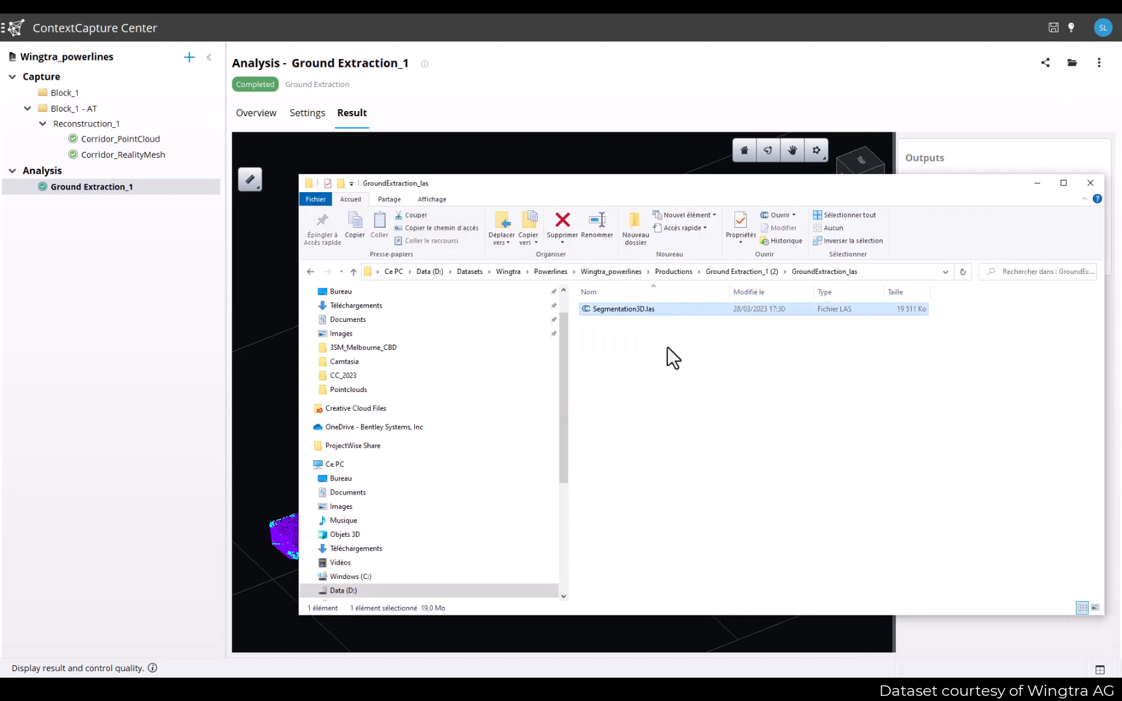
mouse_move(700, 370)
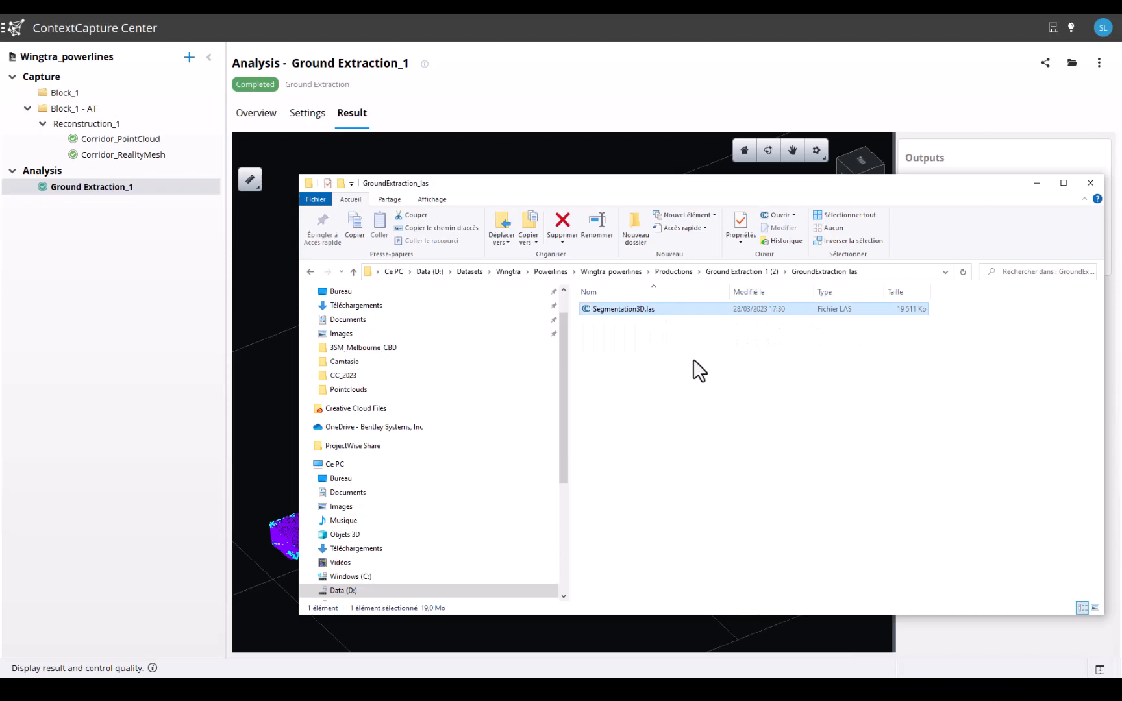